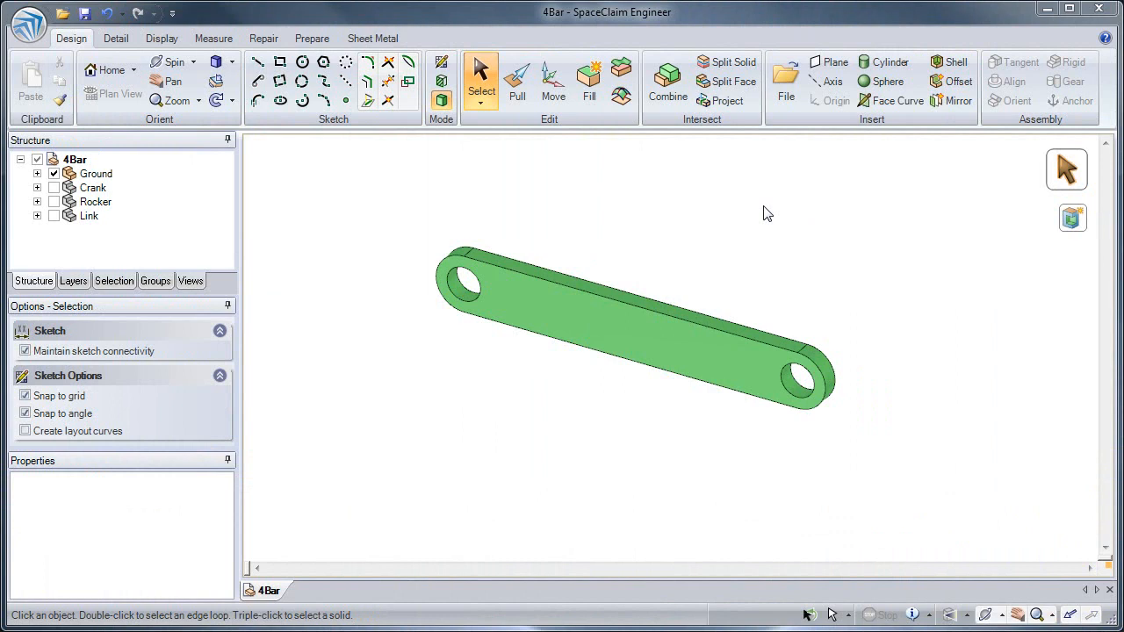
Anchor the green Ground bar and expand Ground in the Structure tree to show the Anchor.
click(681, 356)
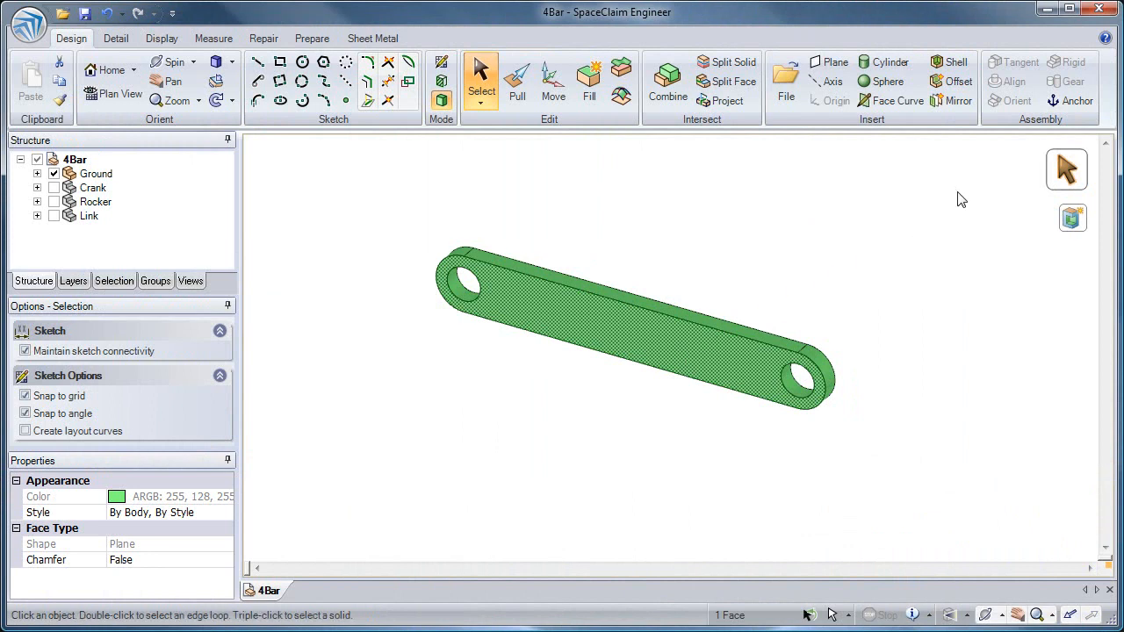
mouse_move(1076, 100)
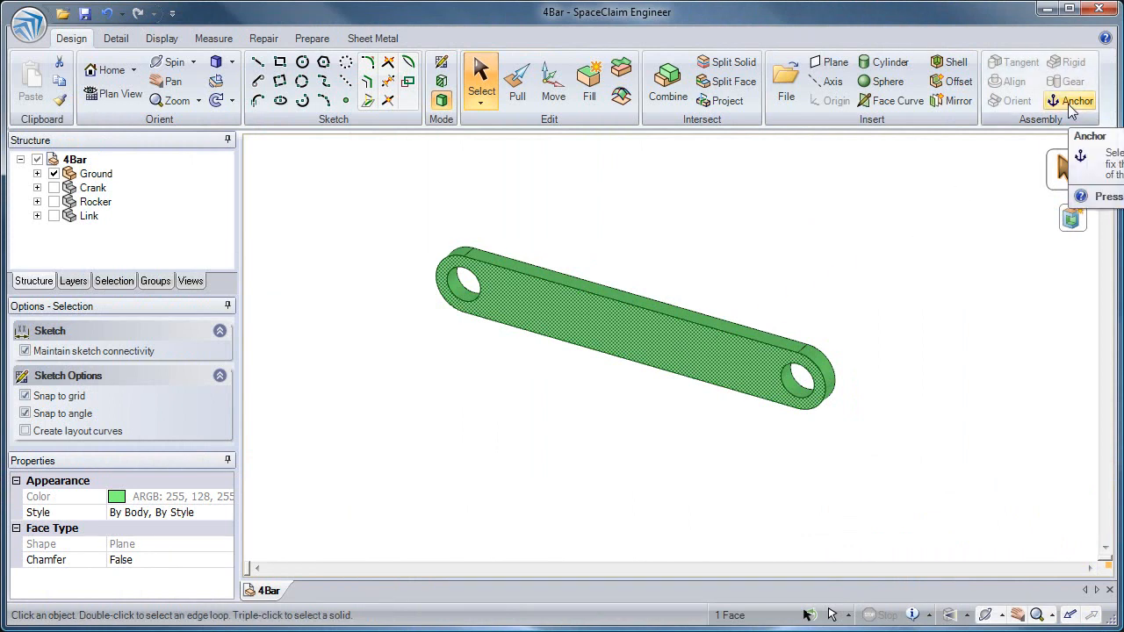
mouse_move(652, 196)
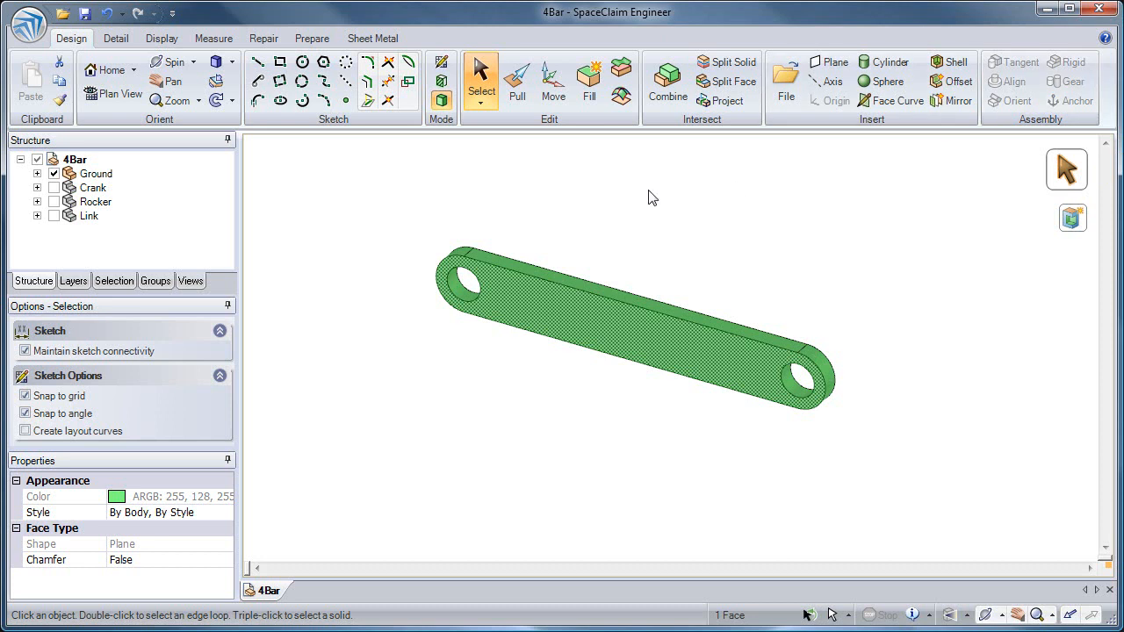
click(95, 173)
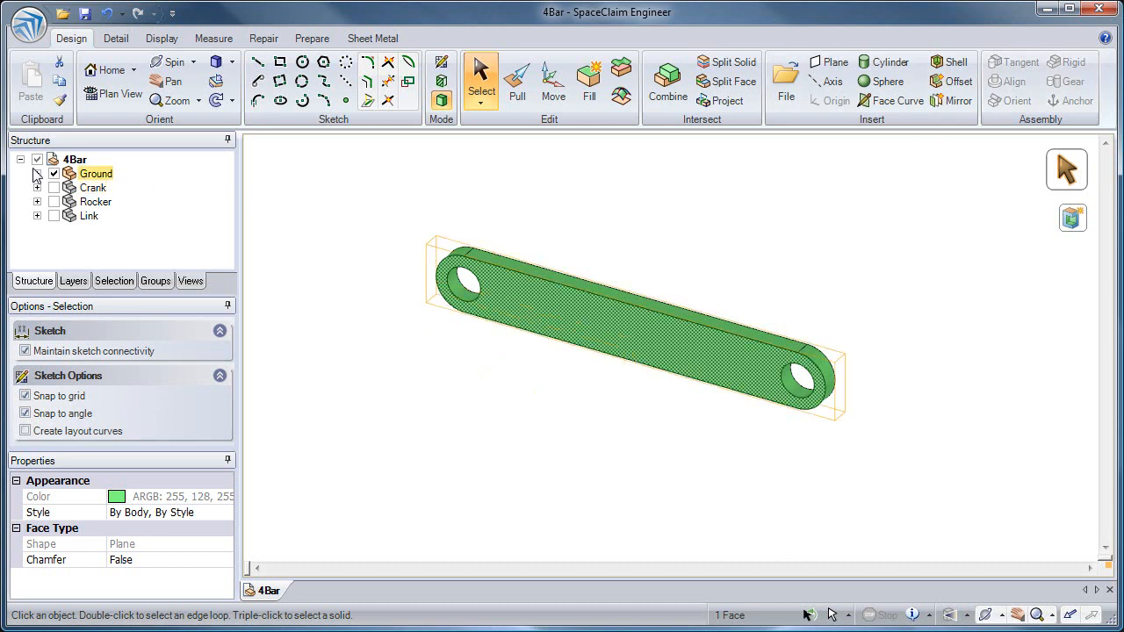
click(38, 173)
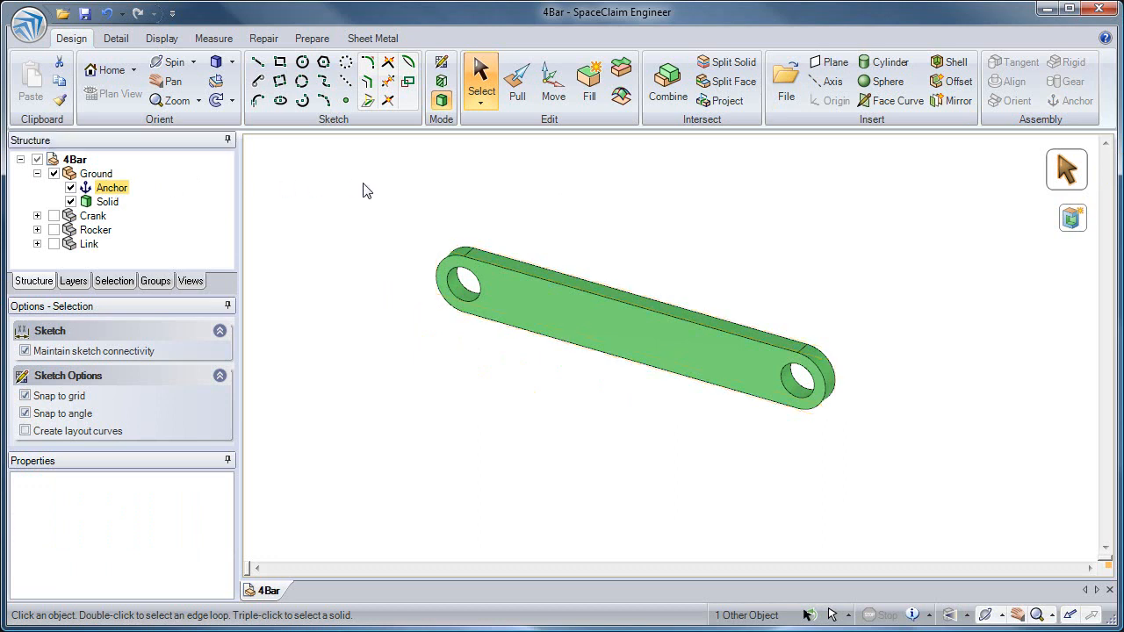
click(553, 79)
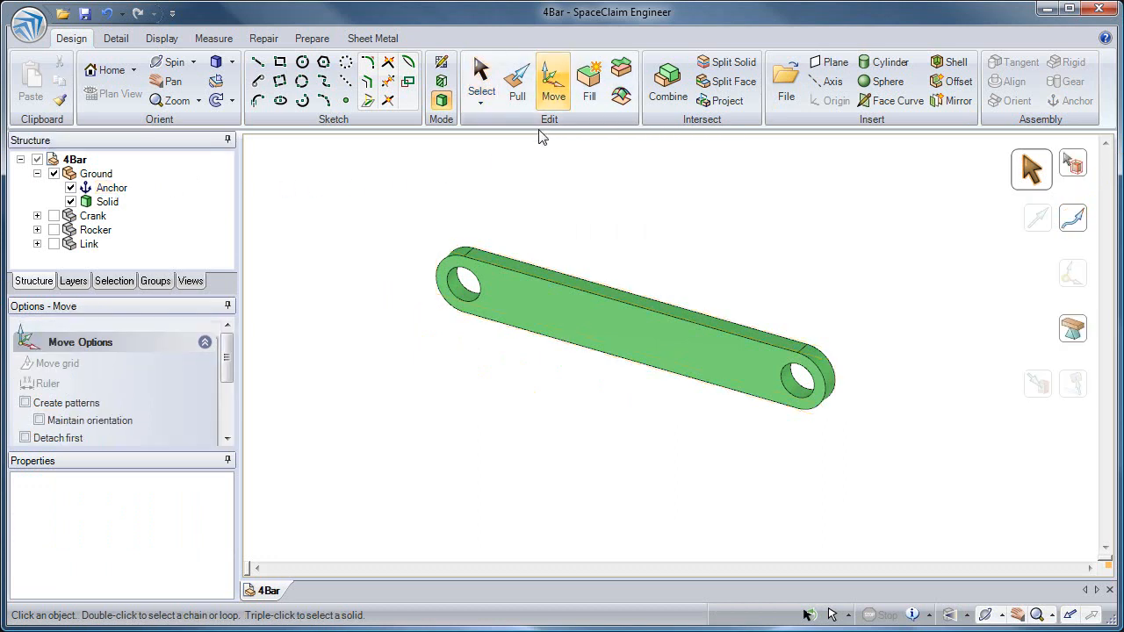
click(553, 325)
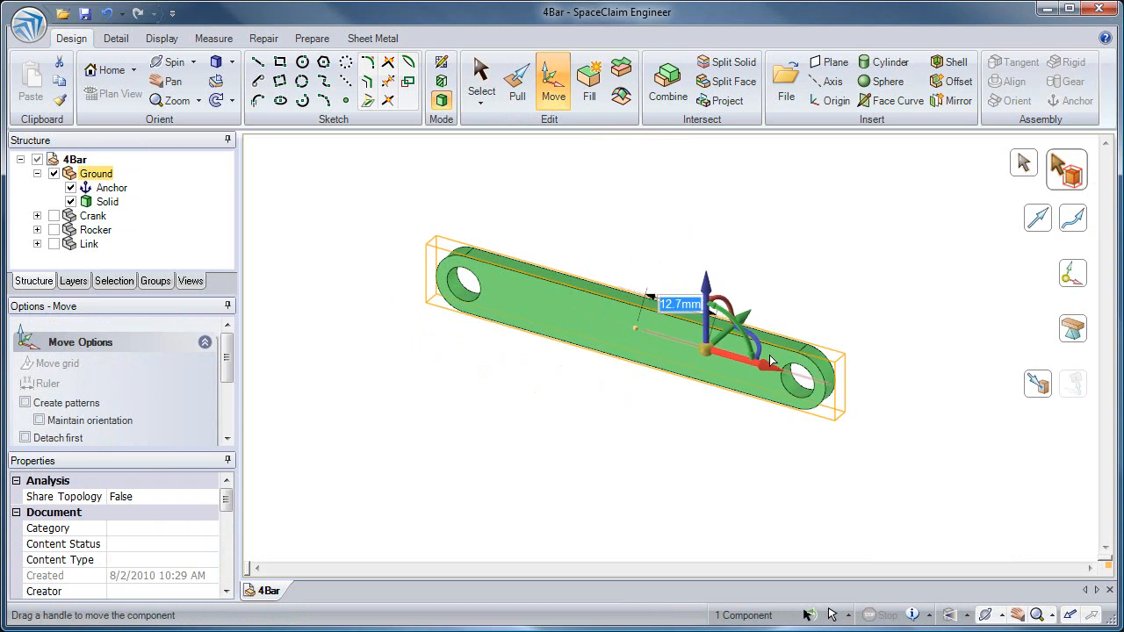
drag(707, 351, 633, 330)
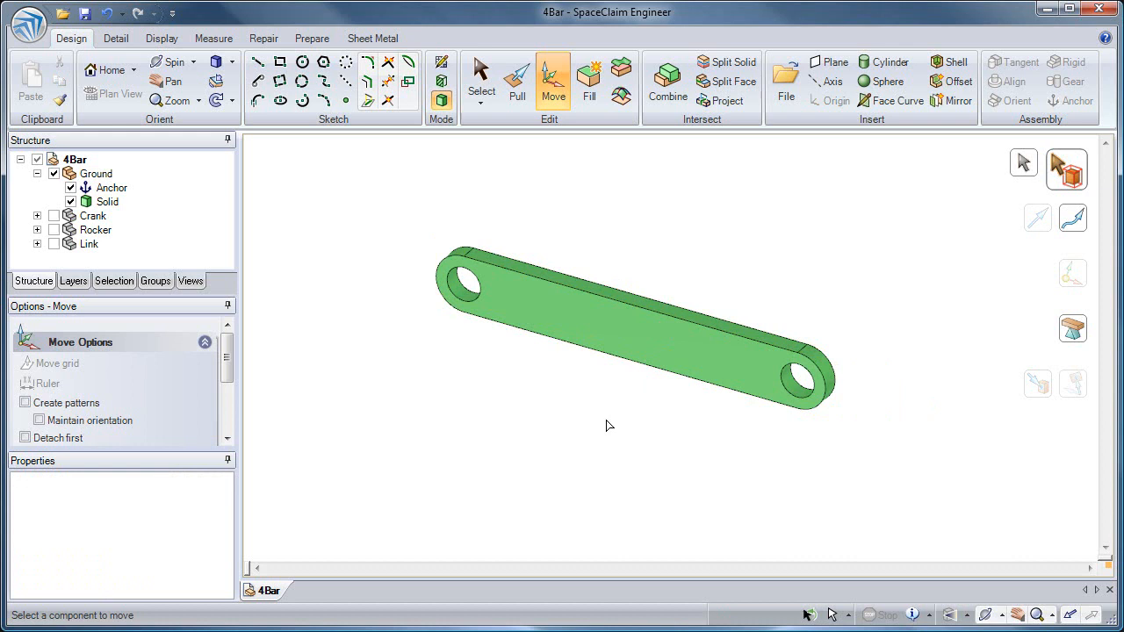
mouse_move(481, 79)
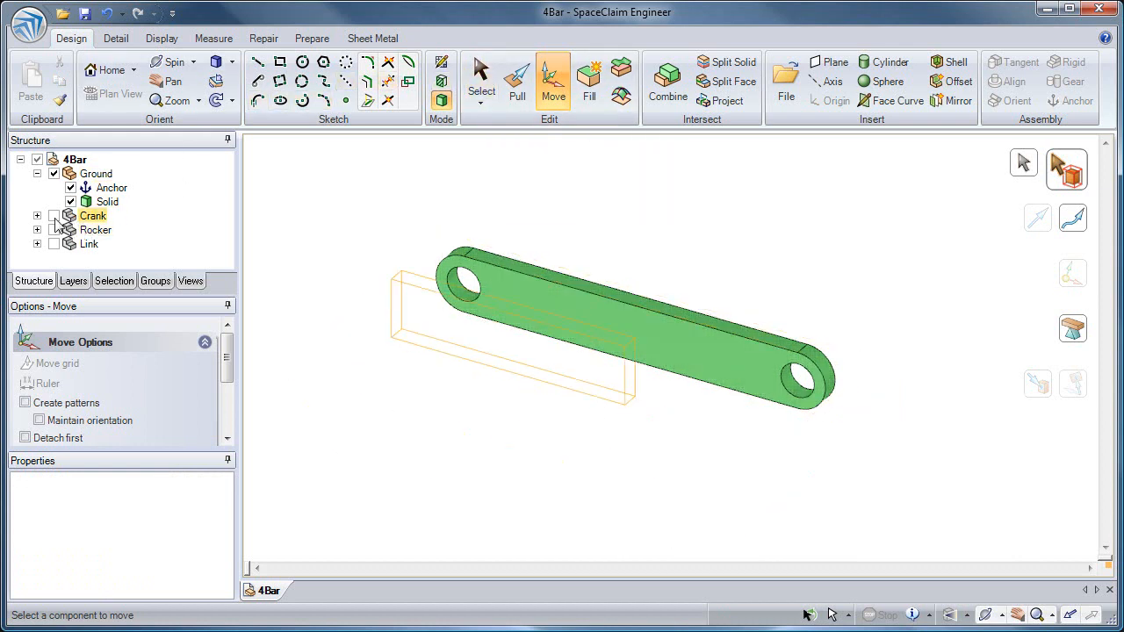
Show the red Crank and pick the crank's and green bar's left hole axes.
click(54, 215)
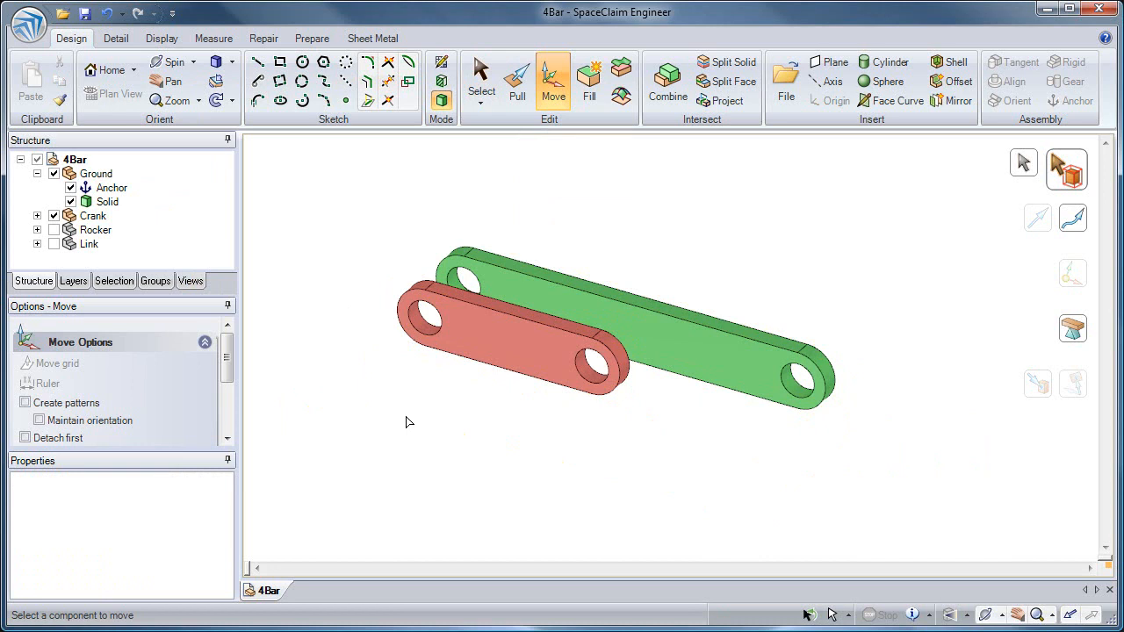
click(480, 79)
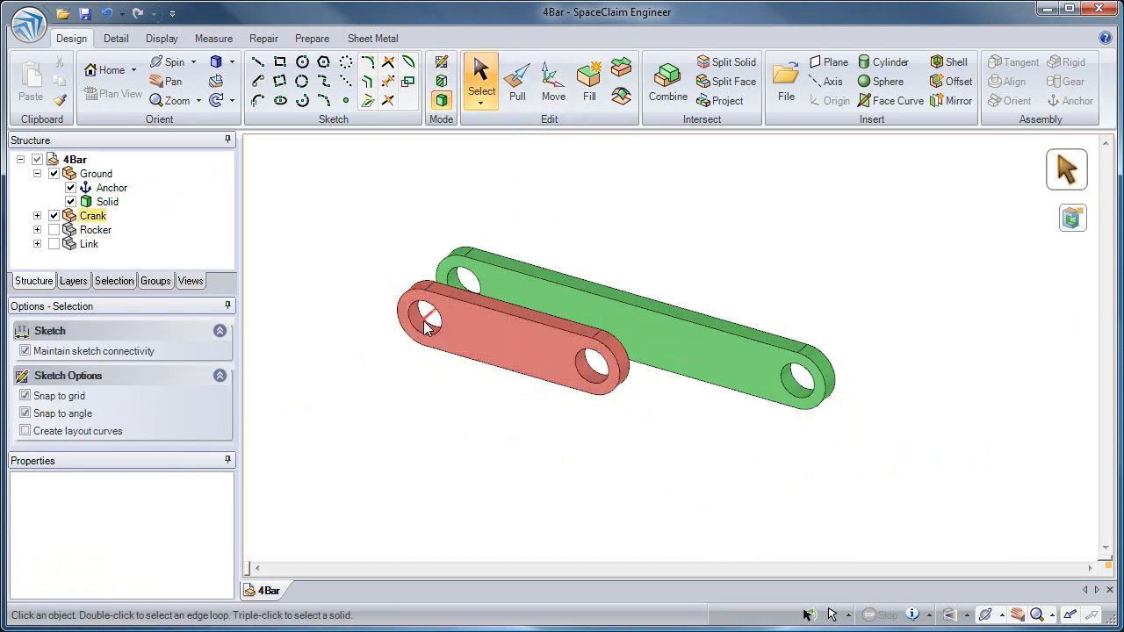
click(460, 281)
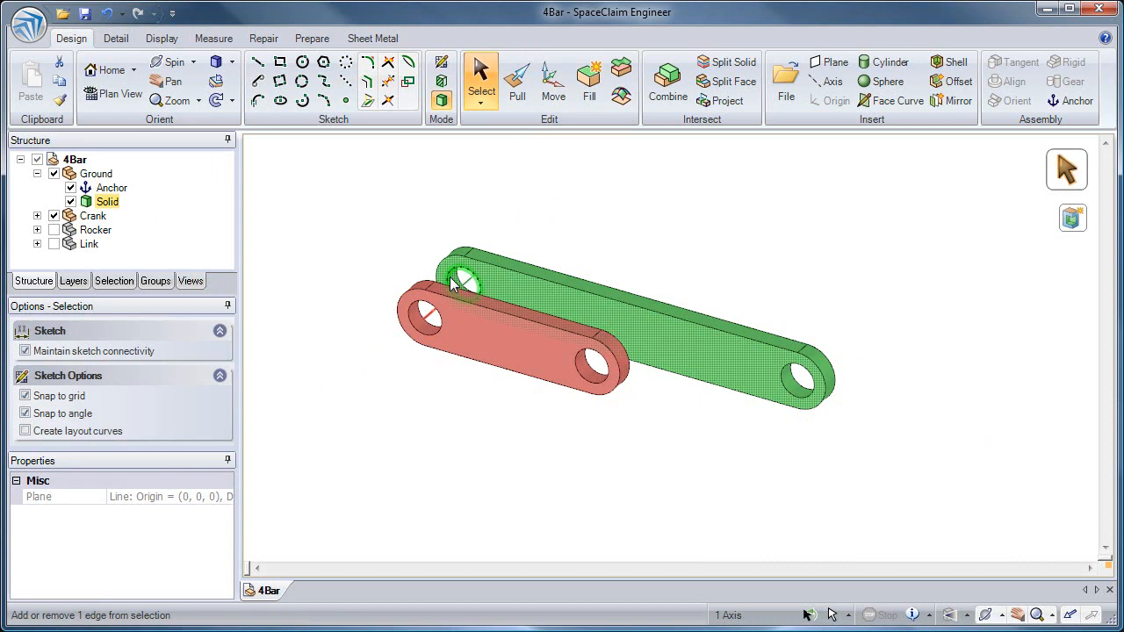
click(656, 212)
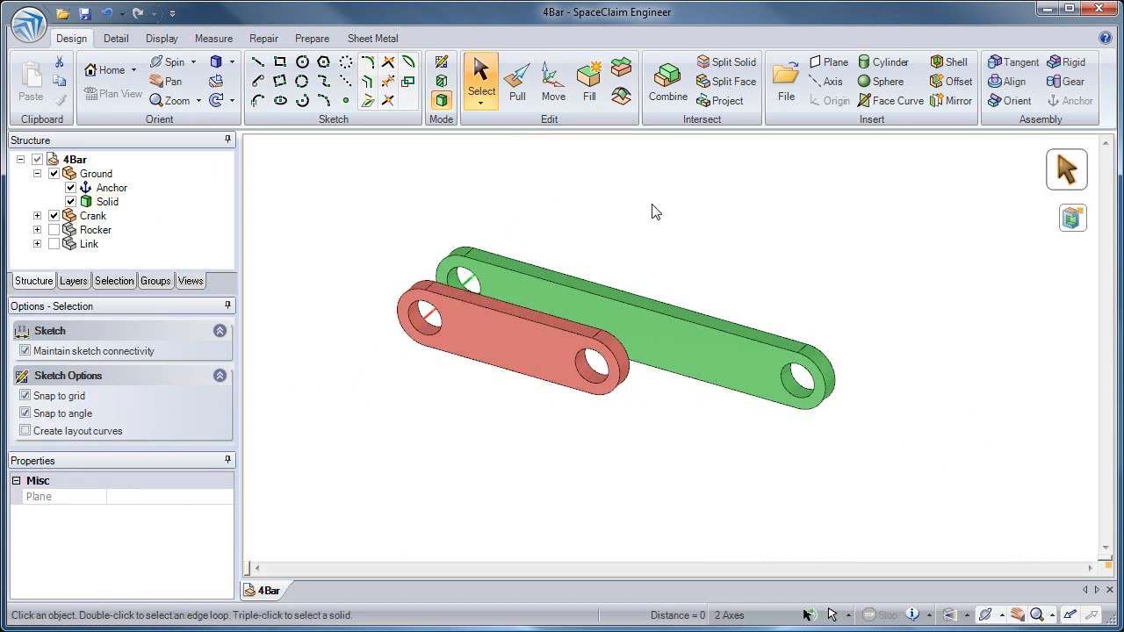
mouse_move(1014, 81)
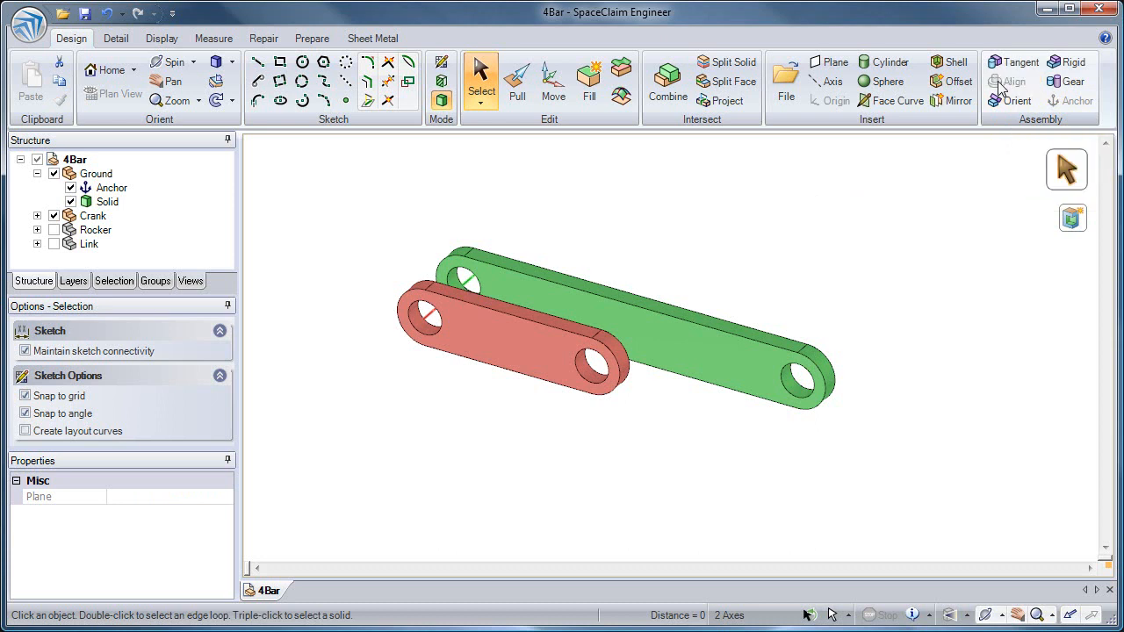
Align the Crank on the green bar's left hole and rotate the Crank component upward.
click(552, 79)
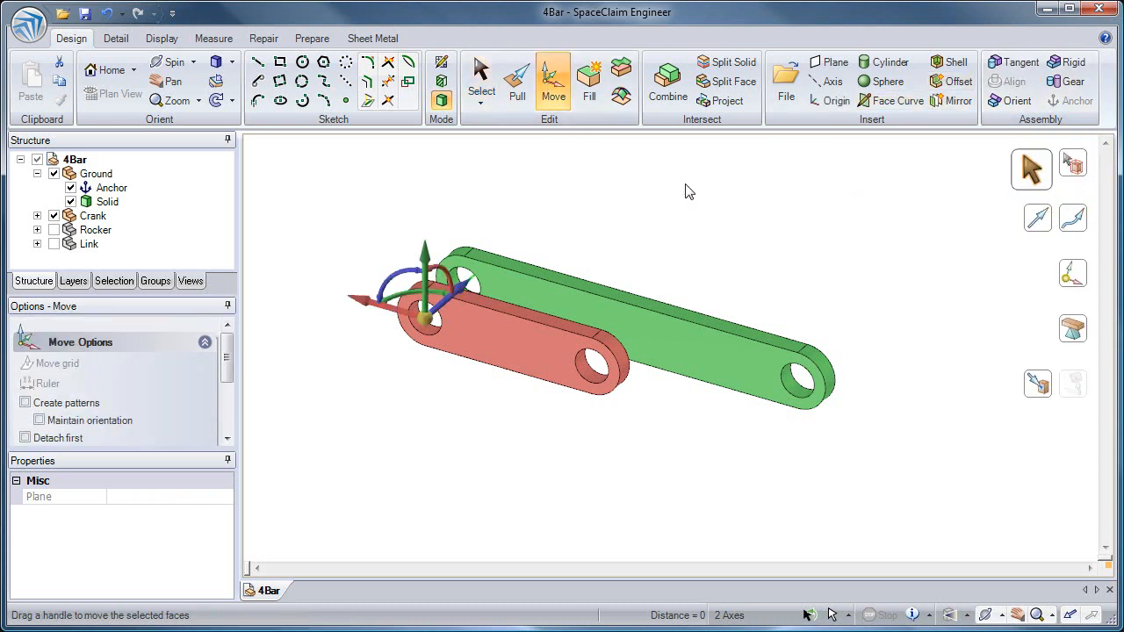
click(483, 324)
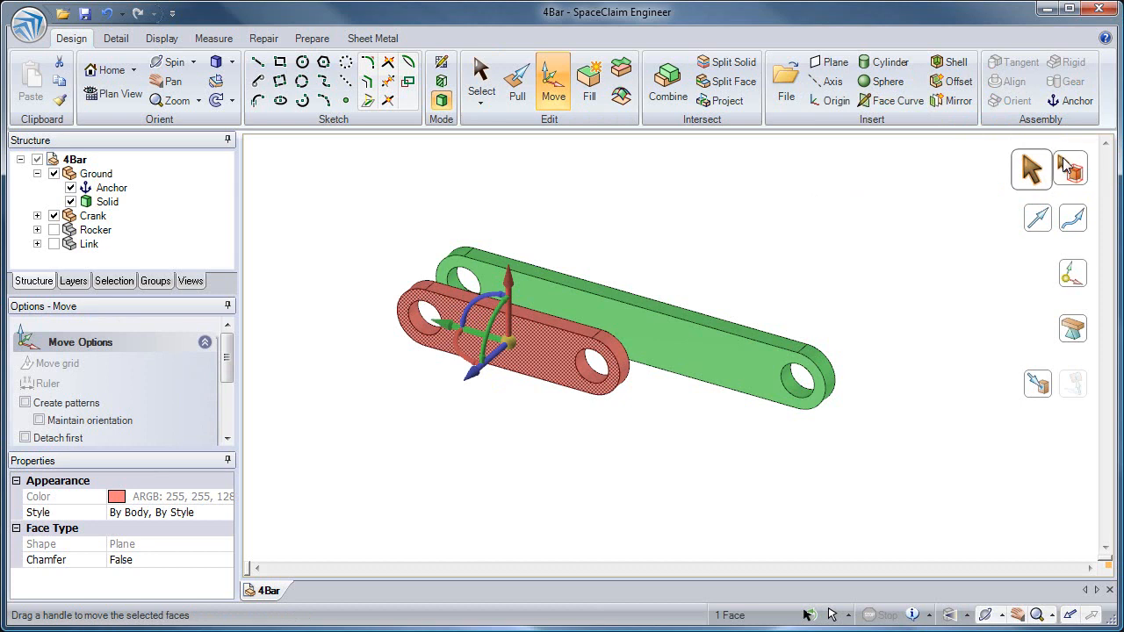
click(93, 215)
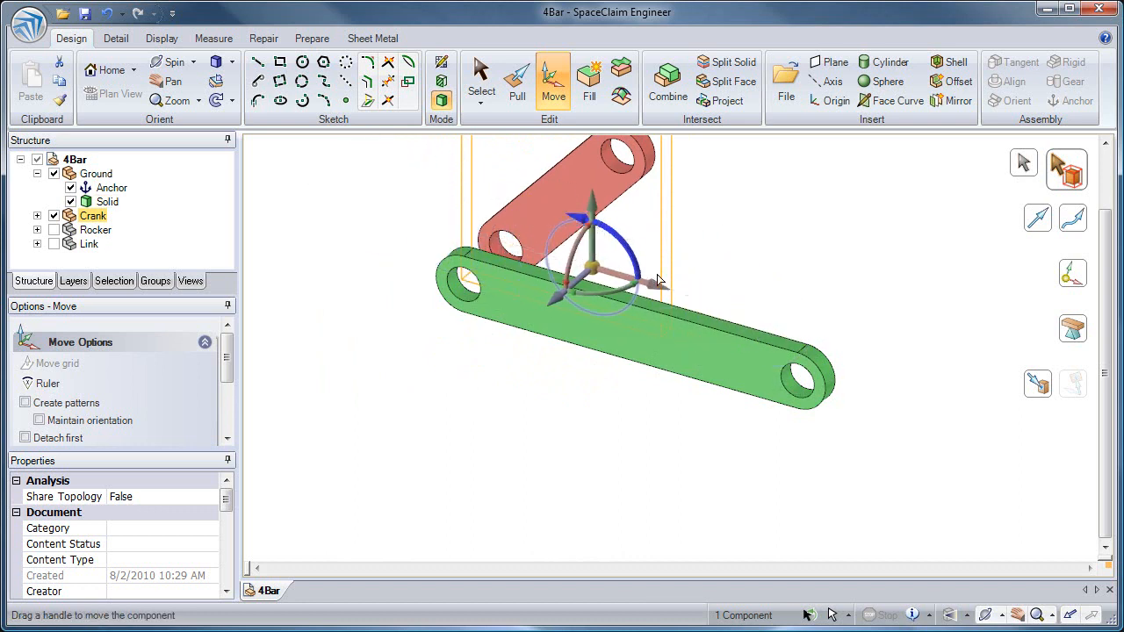
click(480, 80)
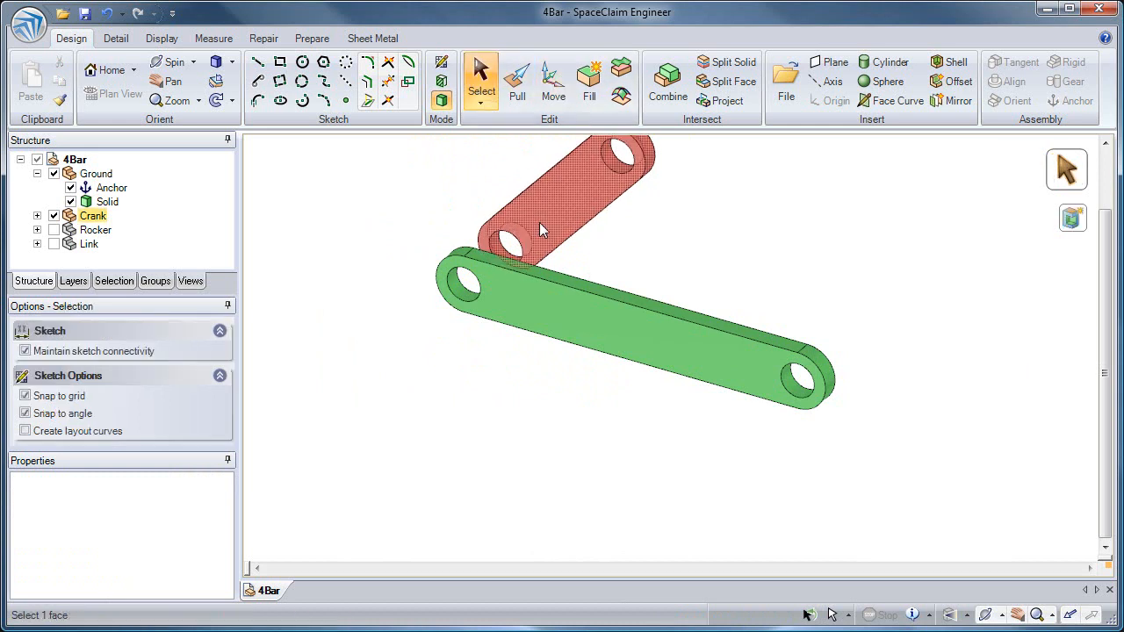
Make the crank's flat face tangent to the green bar and show the yellow Rocker.
click(512, 326)
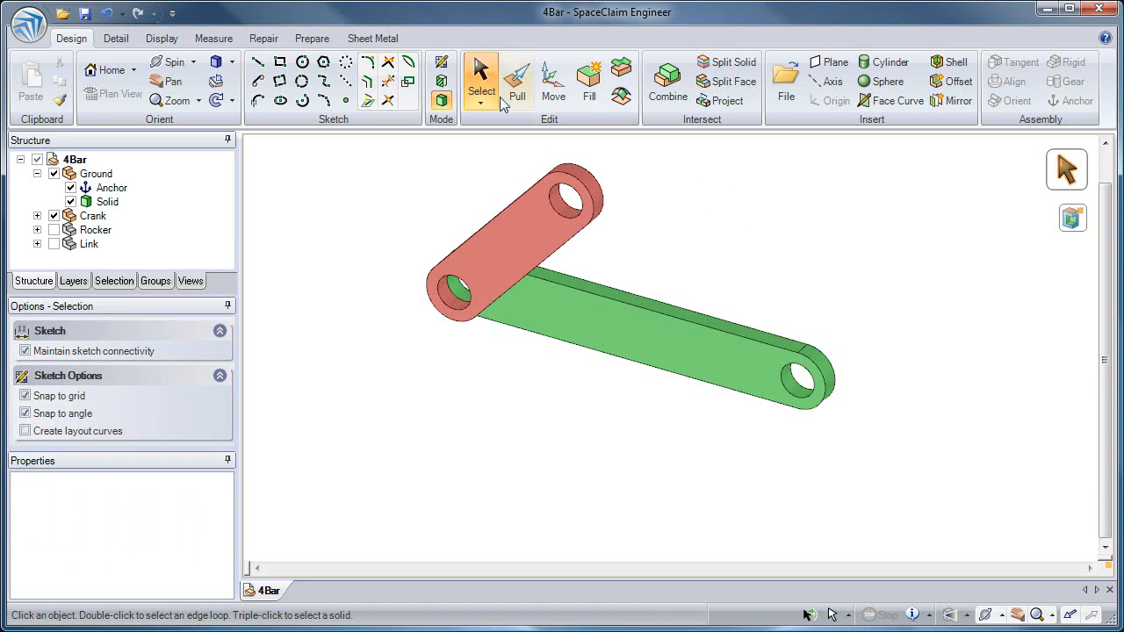
click(553, 79)
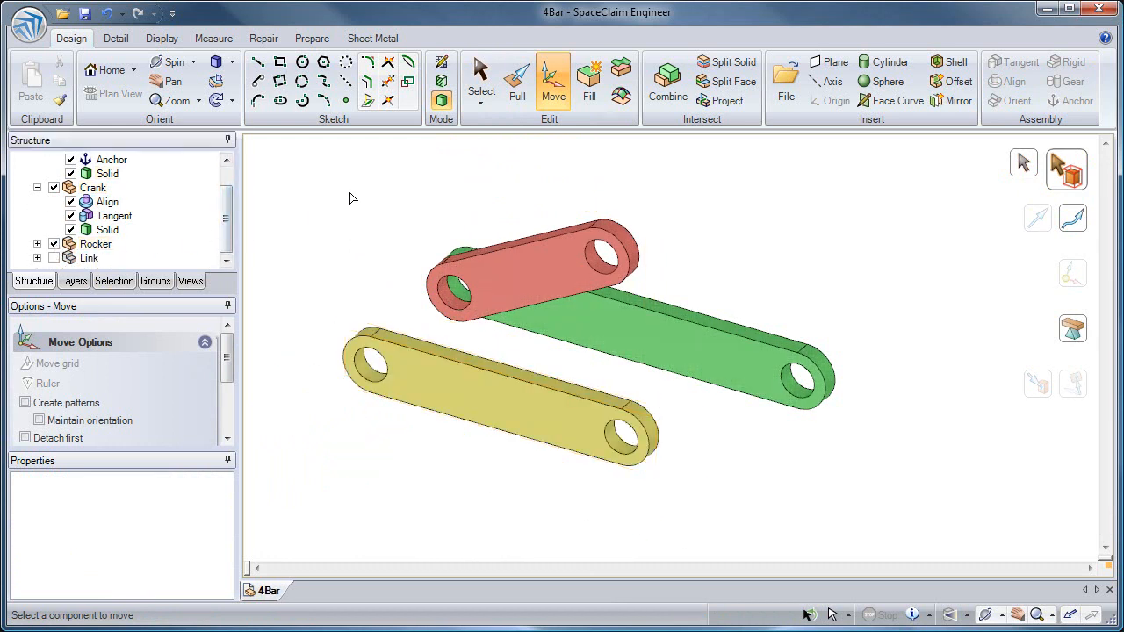
Align the Rocker's hole with the green bar's right hole and make their faces tangent.
click(481, 79)
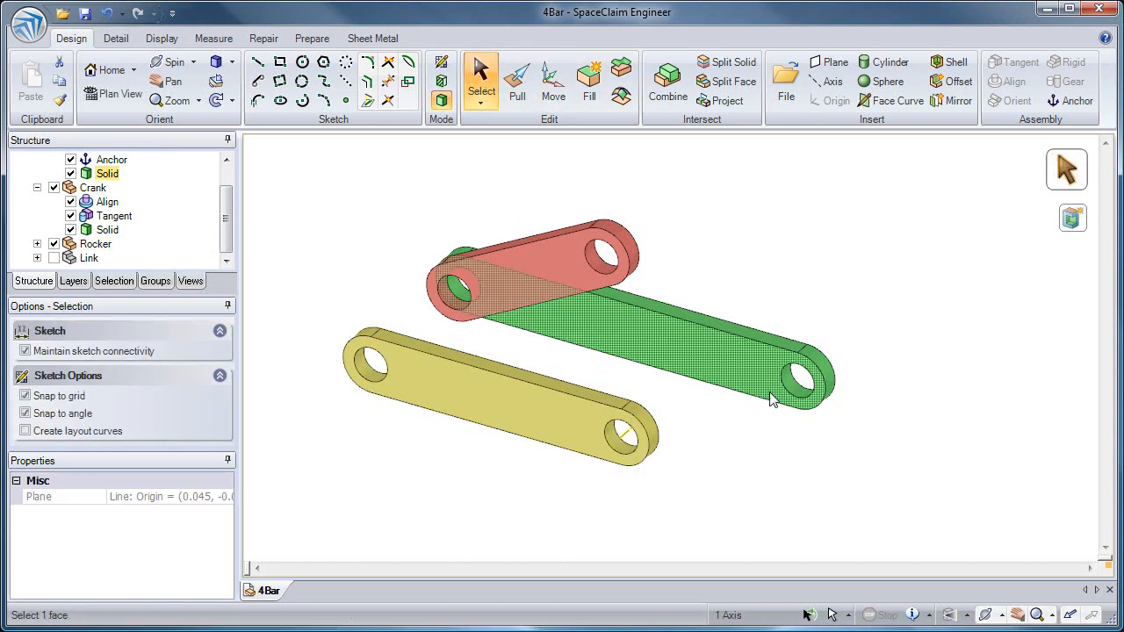
click(781, 391)
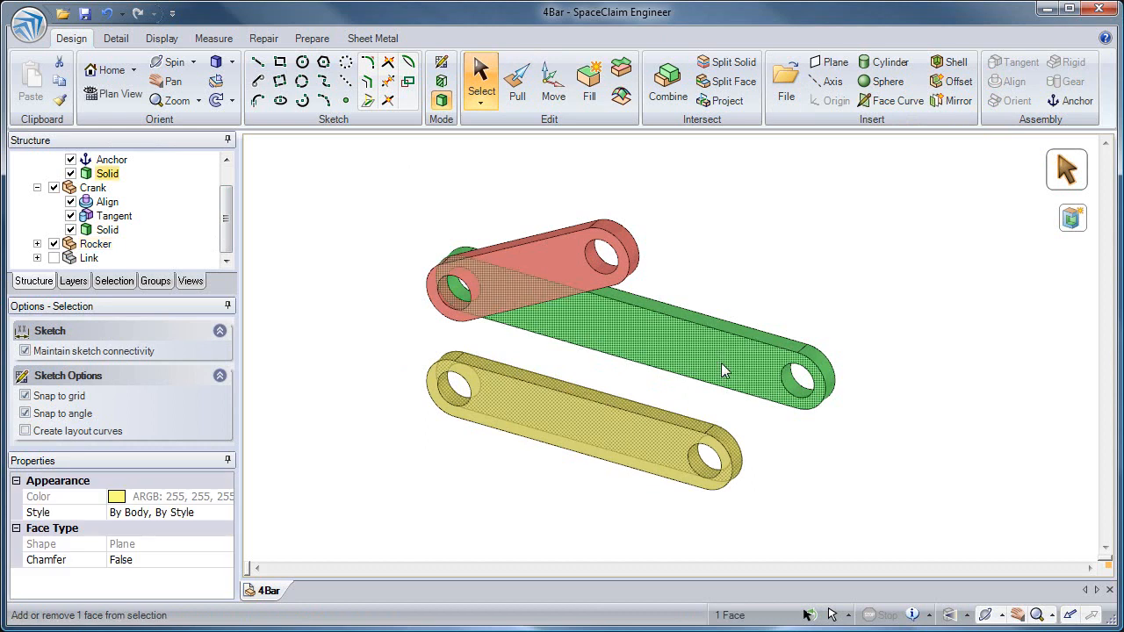
click(1019, 61)
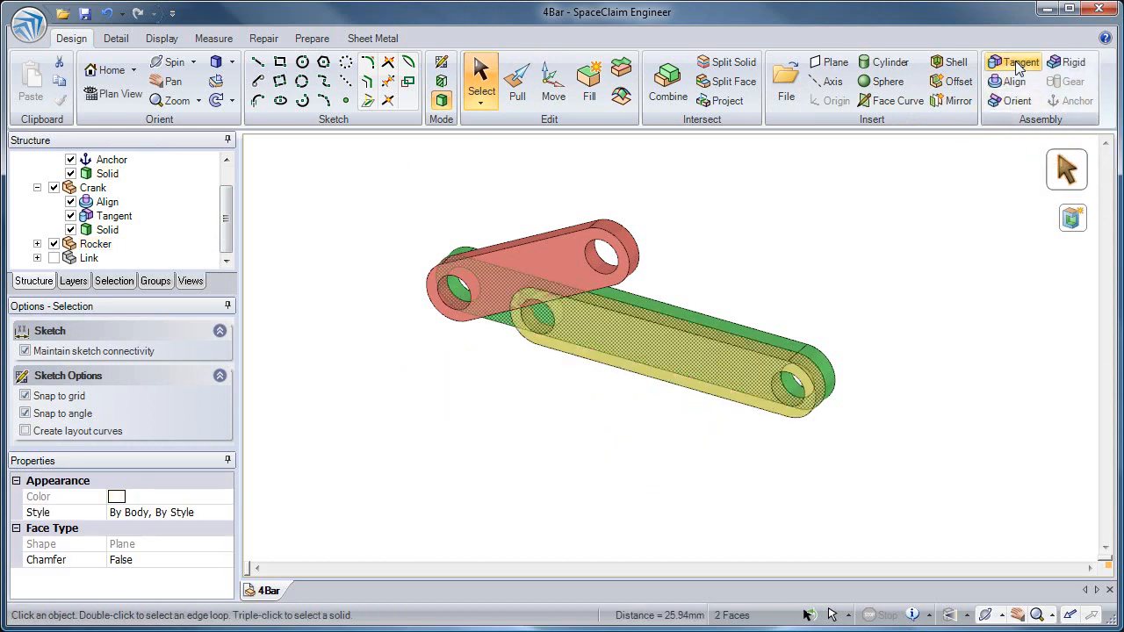
click(530, 179)
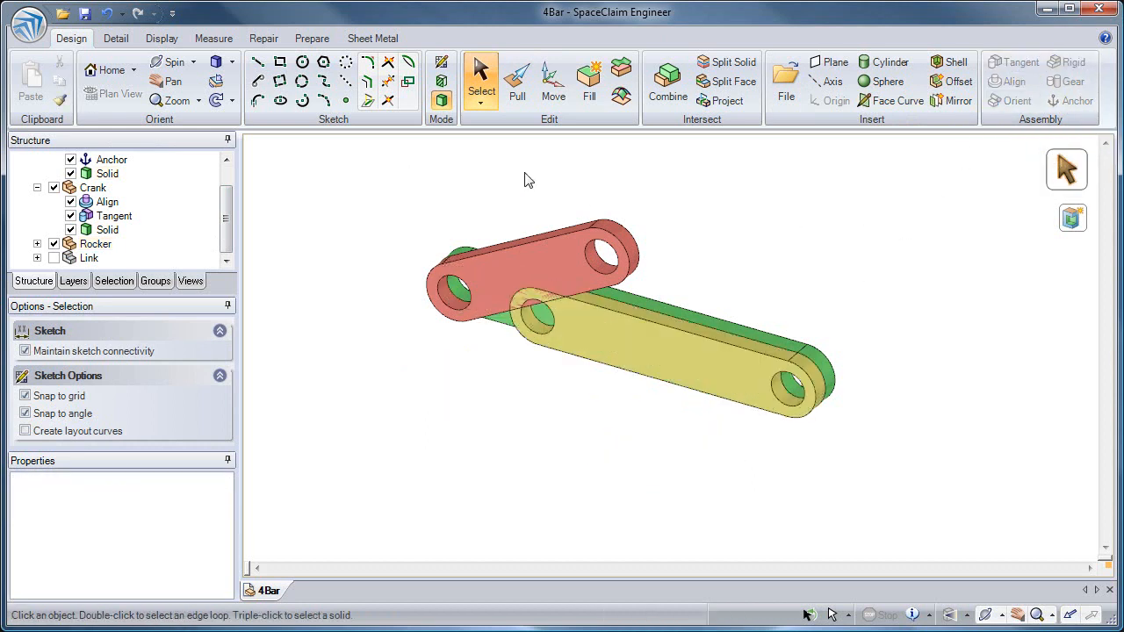
click(552, 79)
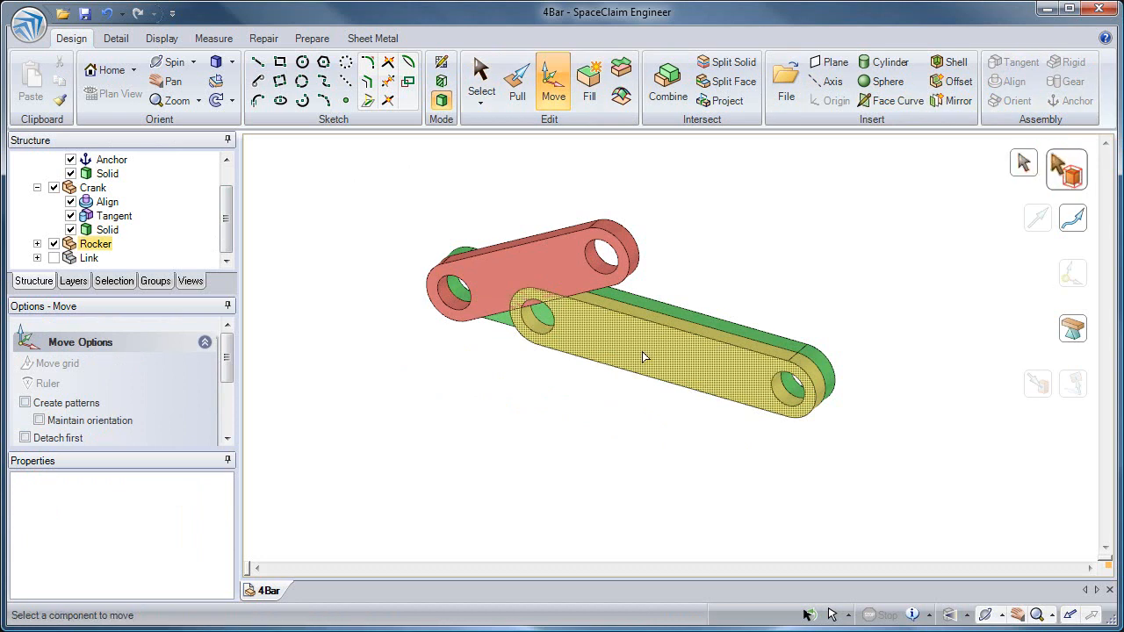
Rotate the Rocker component upward about the right hole and show the blue Link.
click(646, 356)
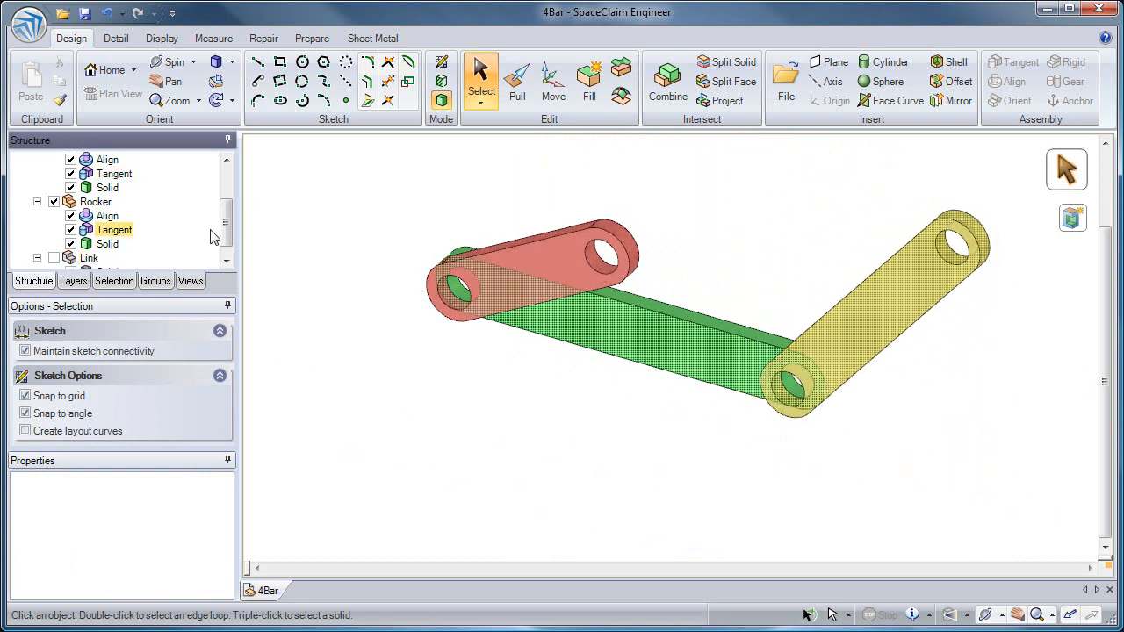
click(70, 257)
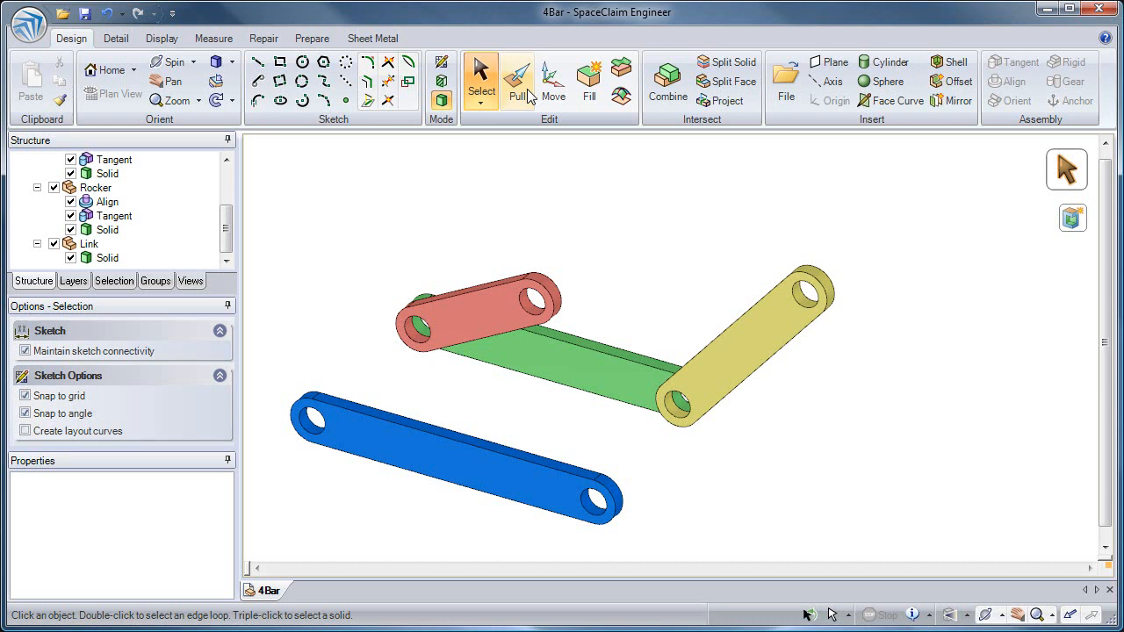
Align the blue Link's holes with the free ends of the Crank and Rocker.
click(316, 421)
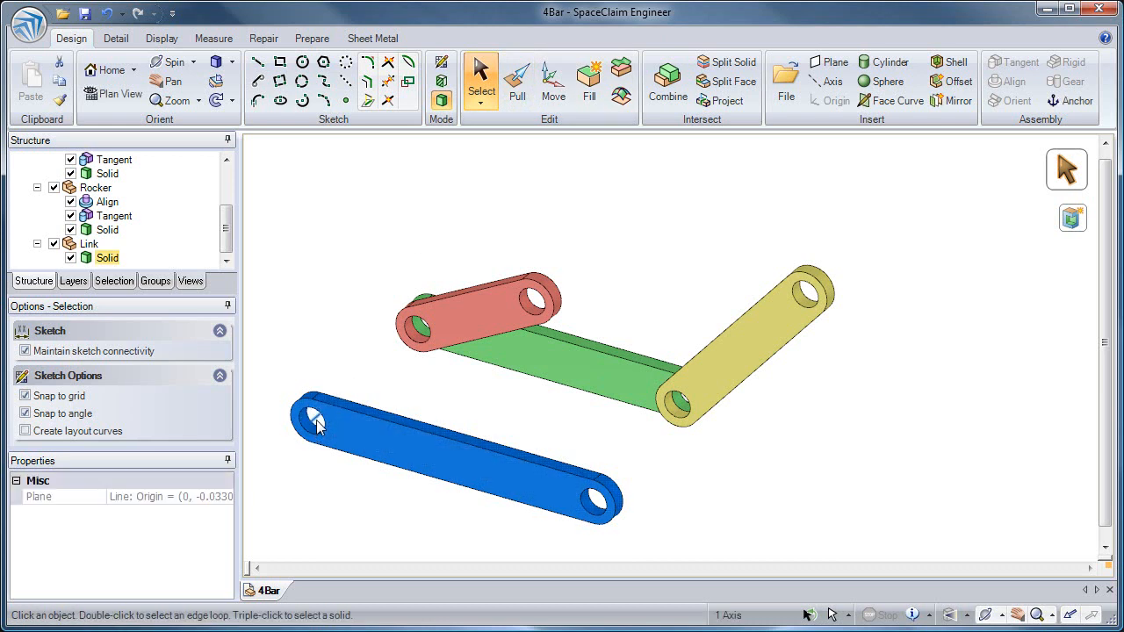
click(530, 307)
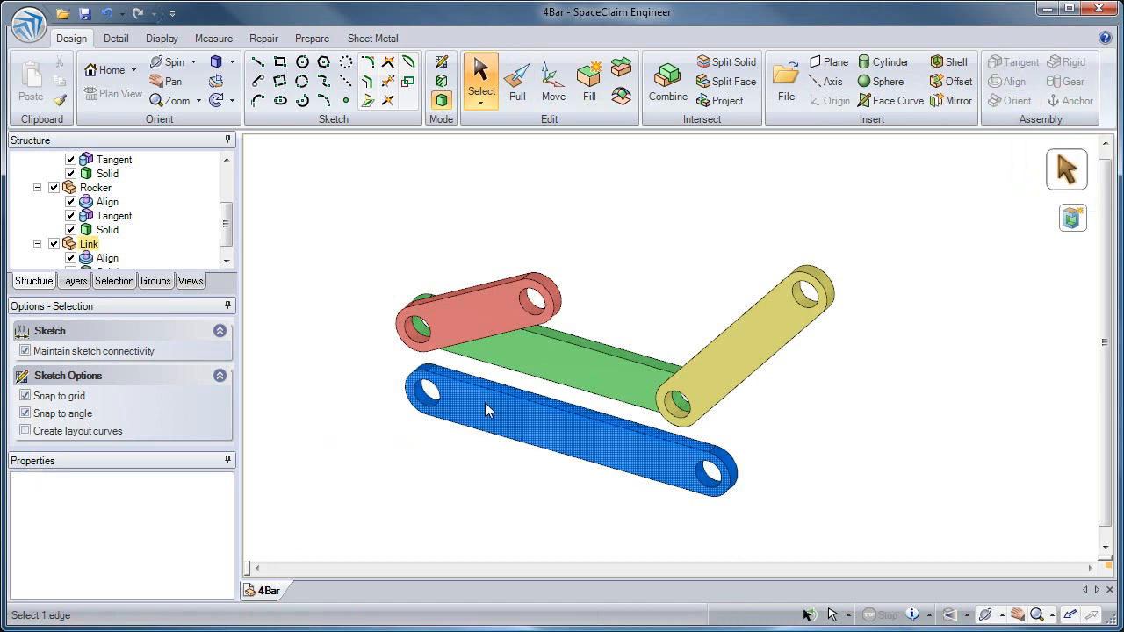
click(483, 412)
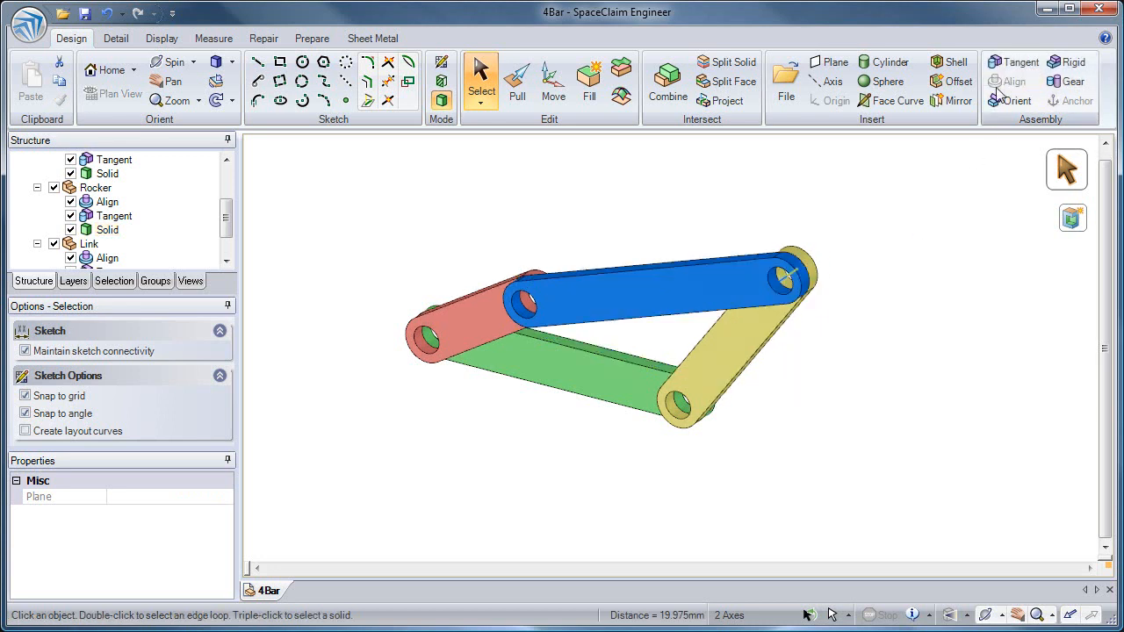
mouse_move(886, 366)
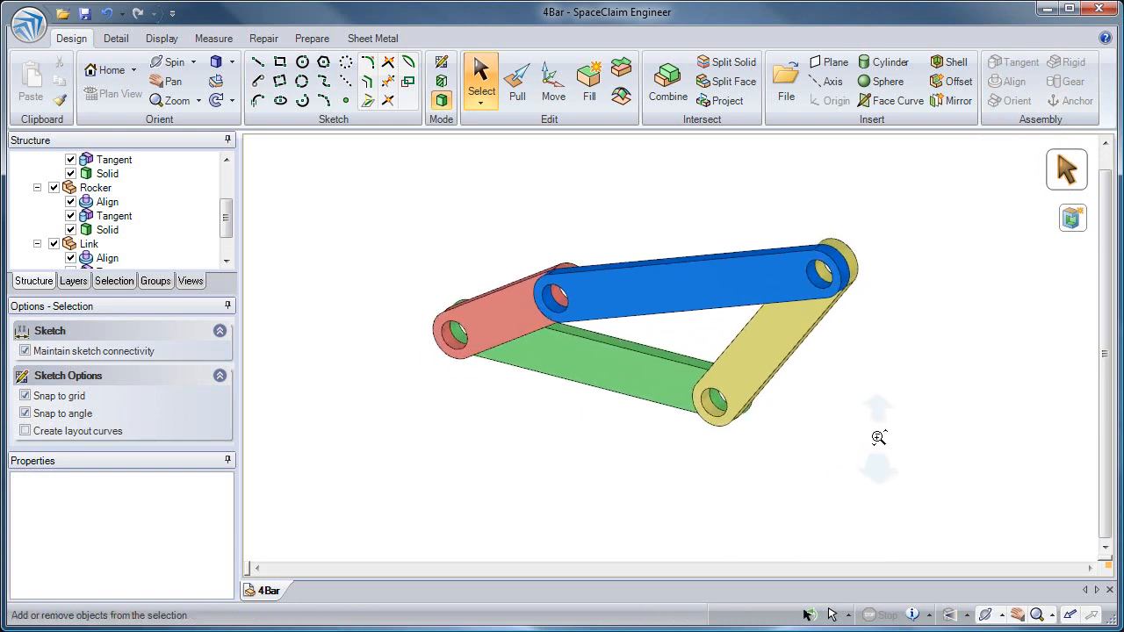
click(552, 79)
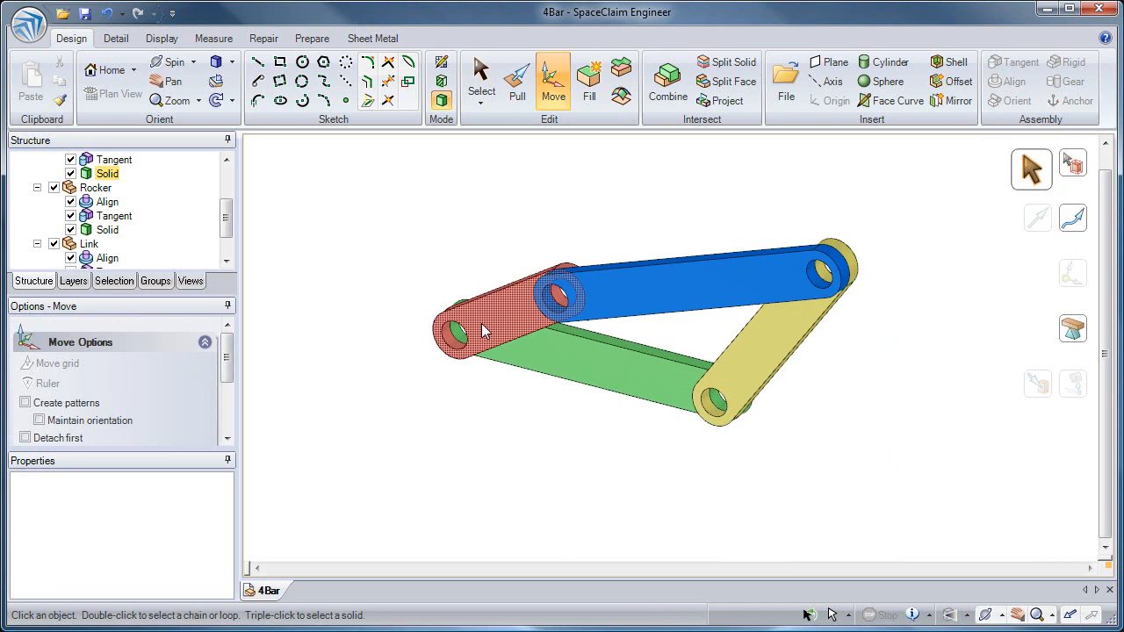
Drive the linkage by moving the red crank, then open the Planetary Gear Drive.
click(479, 329)
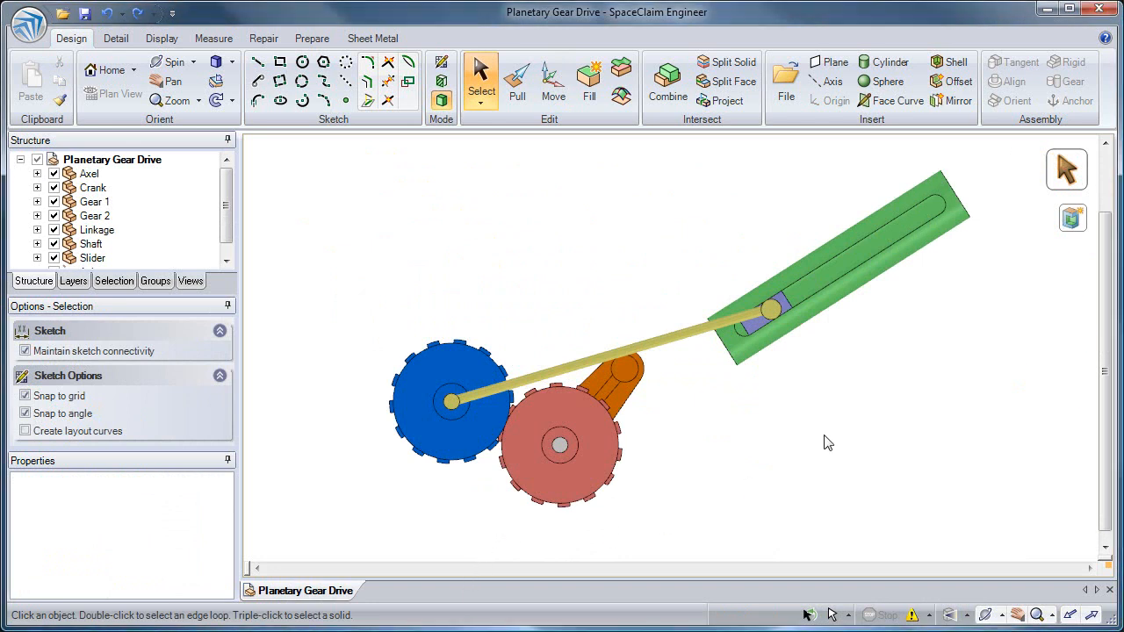
Expand All on the Planetary Gear Drive root component and scroll through the tree.
click(112, 159)
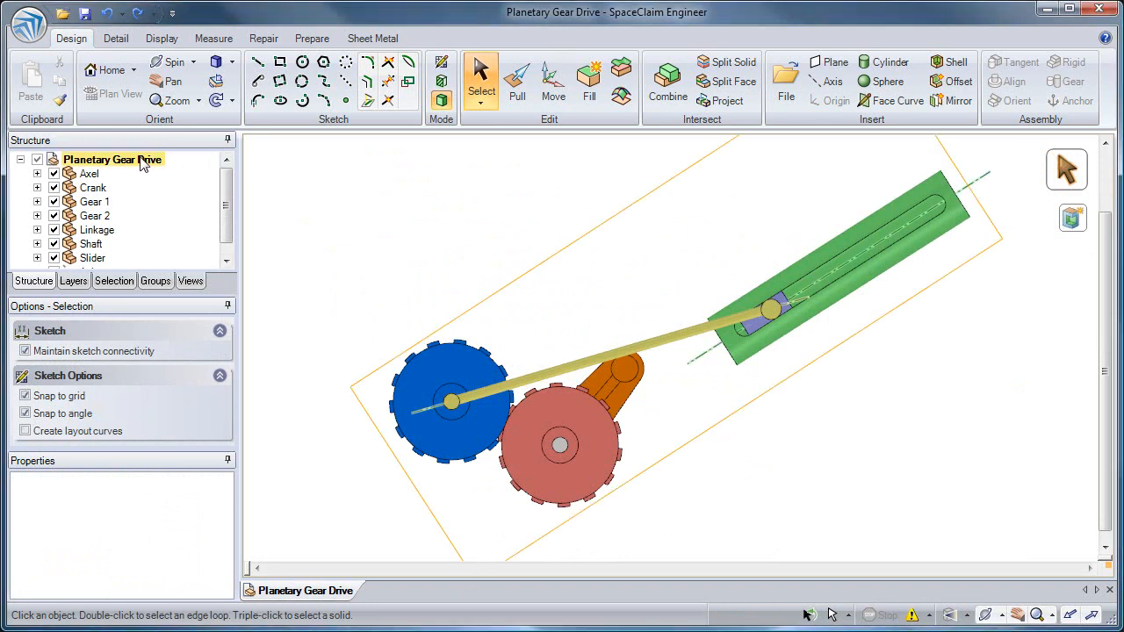
right_click(112, 159)
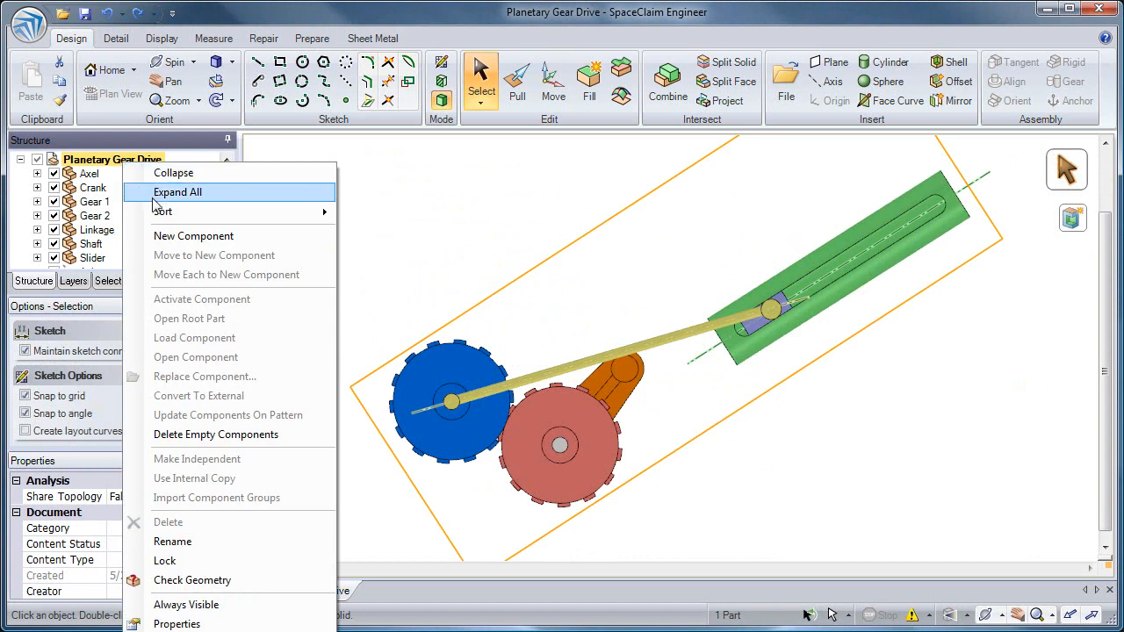
click(177, 192)
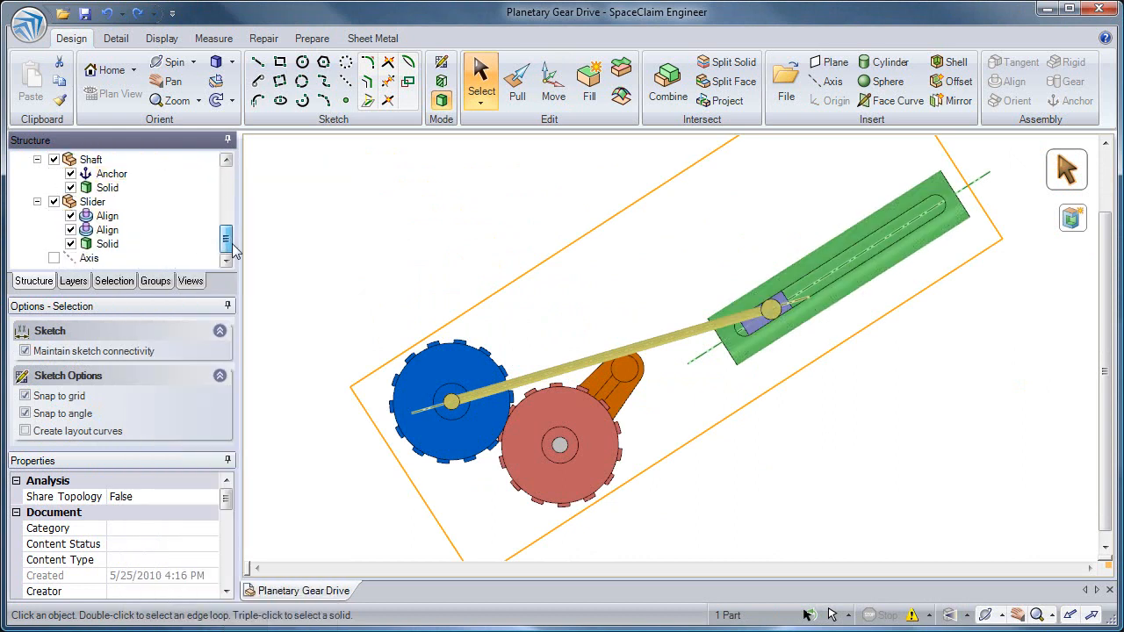
scroll(up, 3)
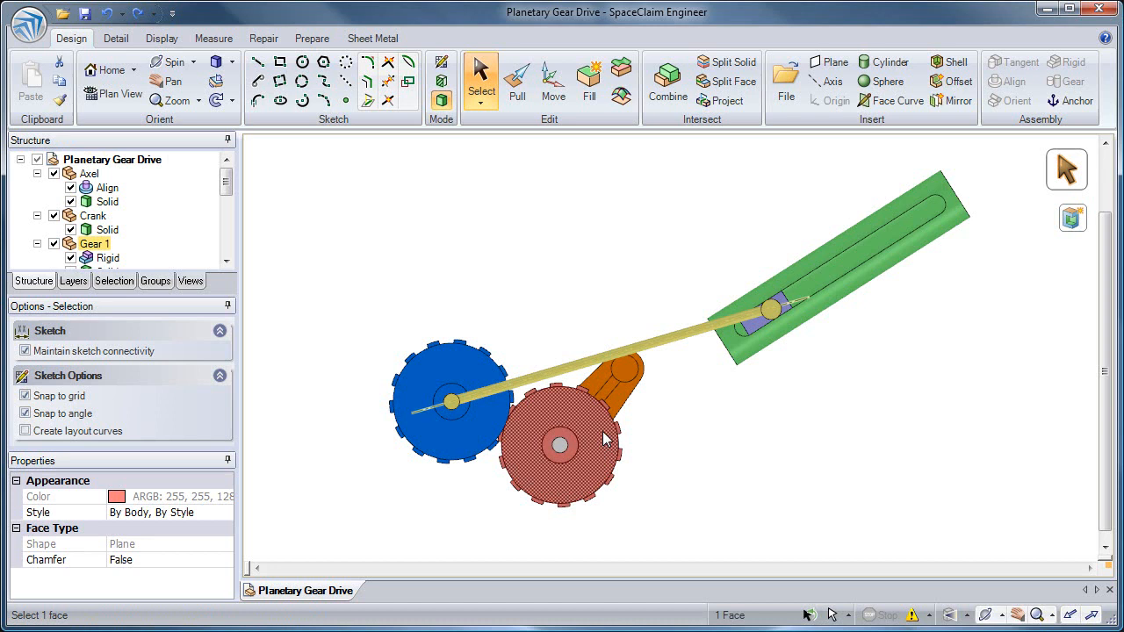
click(624, 377)
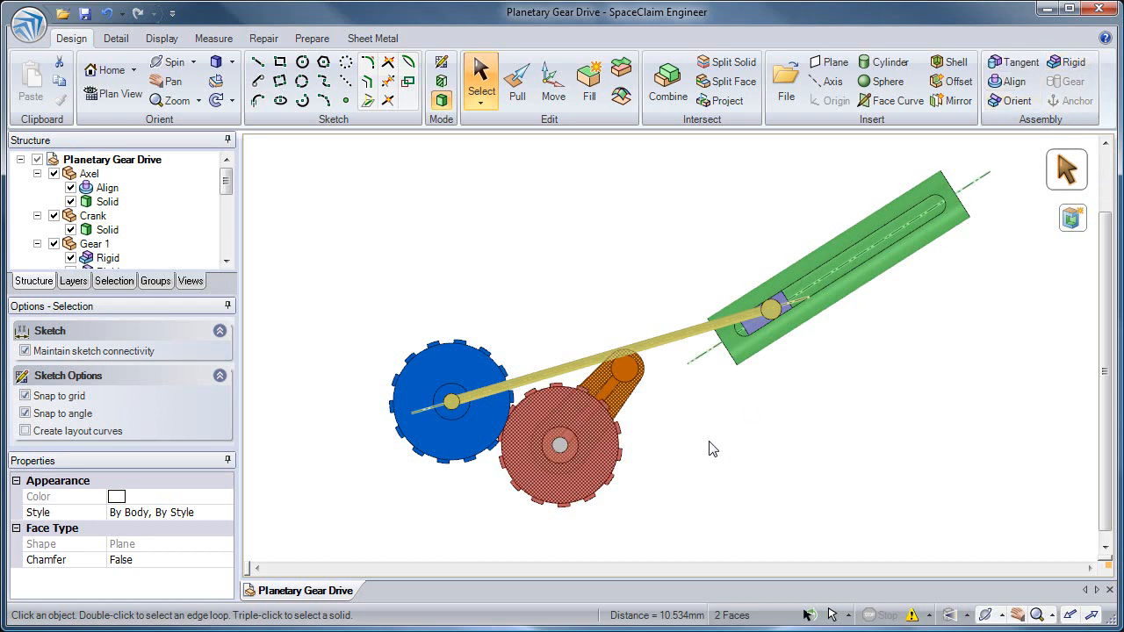
click(560, 465)
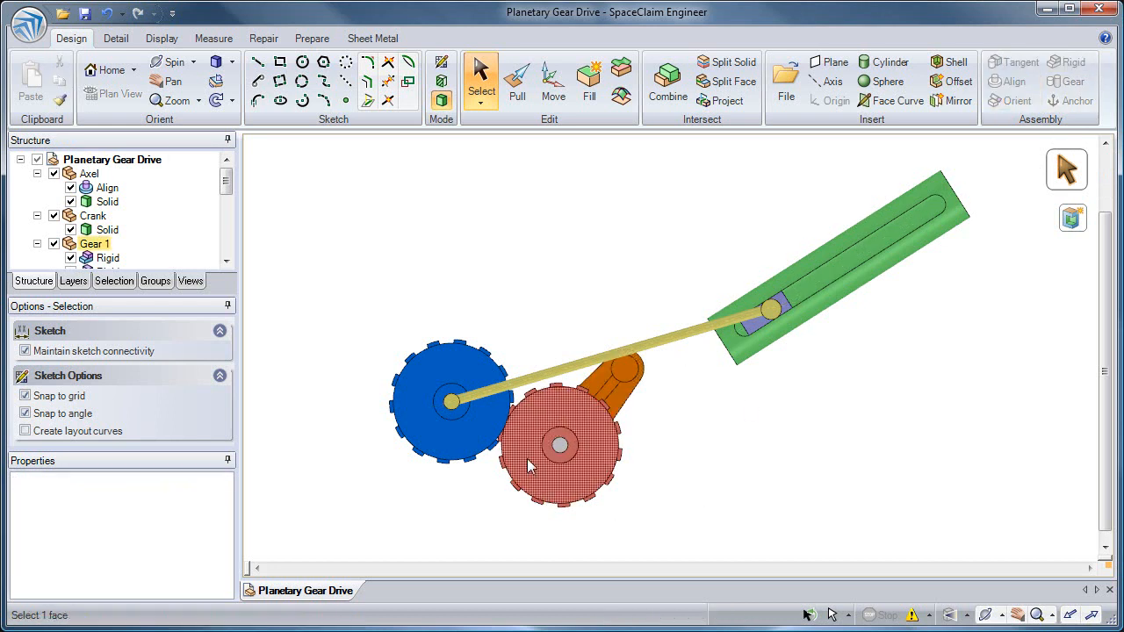
mouse_move(531, 462)
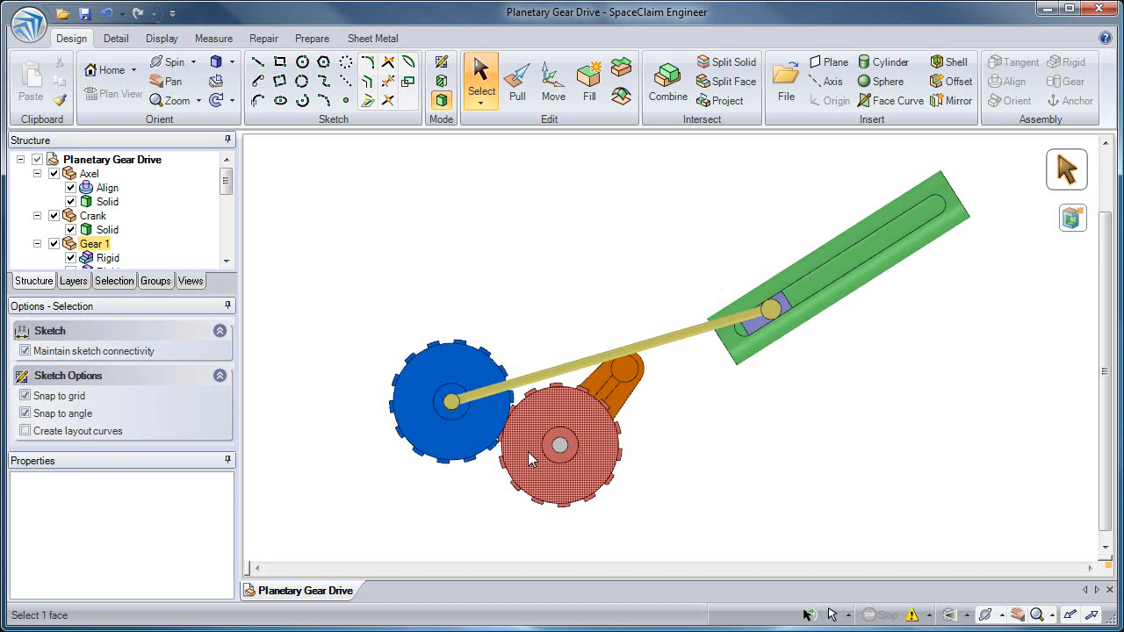
scroll(up, 3)
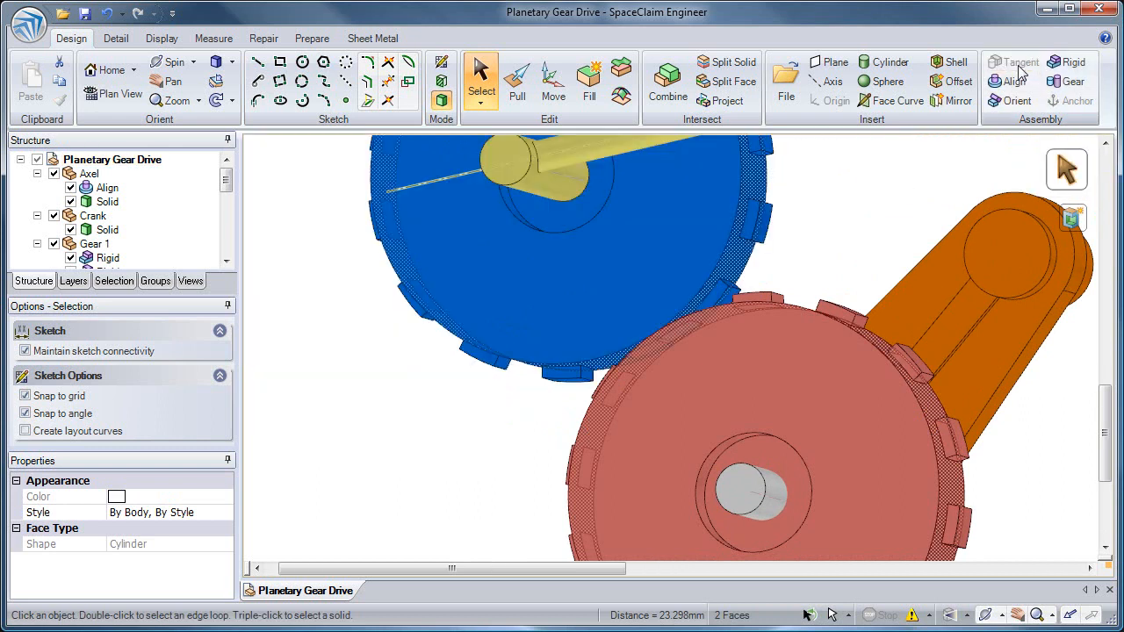
mouse_move(1071, 81)
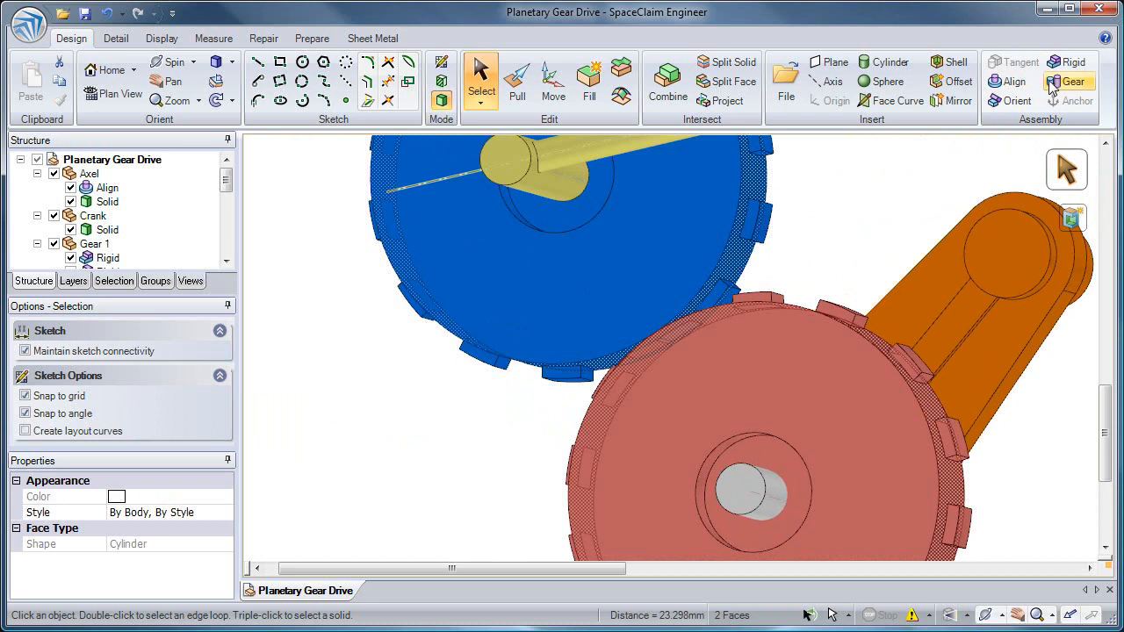
mouse_move(1069, 80)
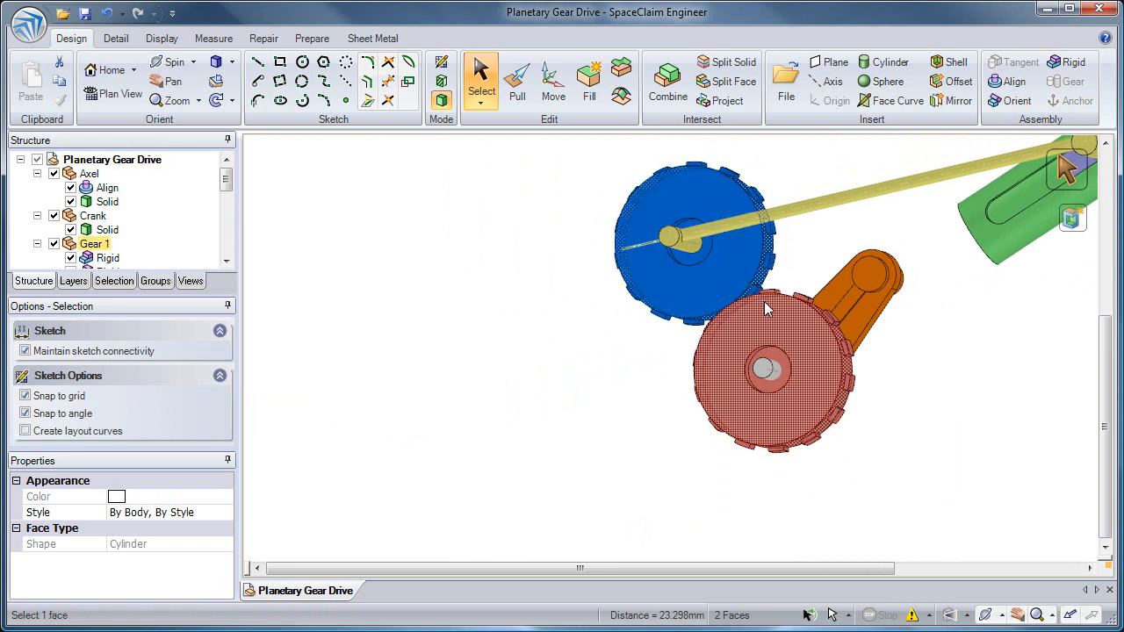
Clear the blue and red gear face selection after applying the Gear condition.
click(795, 342)
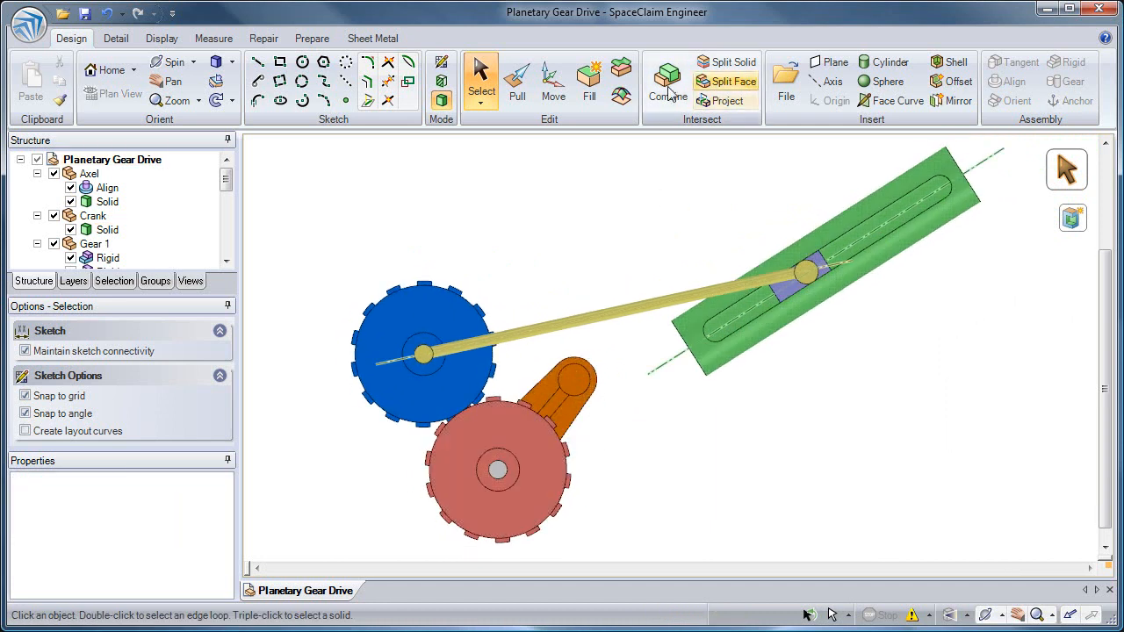
Select the orange crank solid with Move to drive the planetary gears.
click(553, 79)
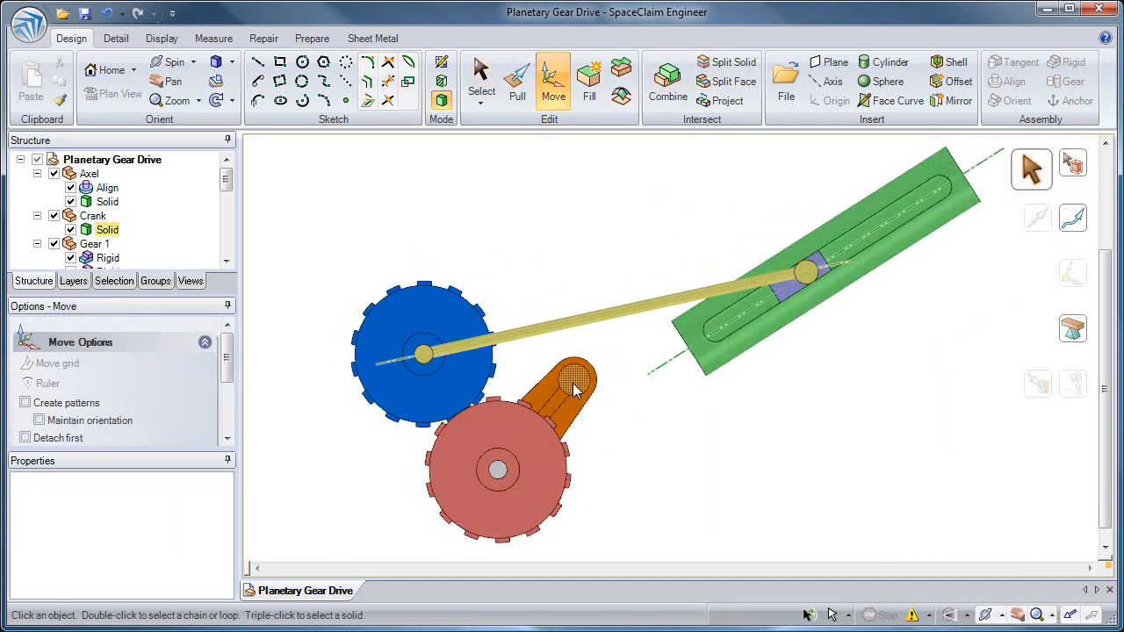
click(571, 387)
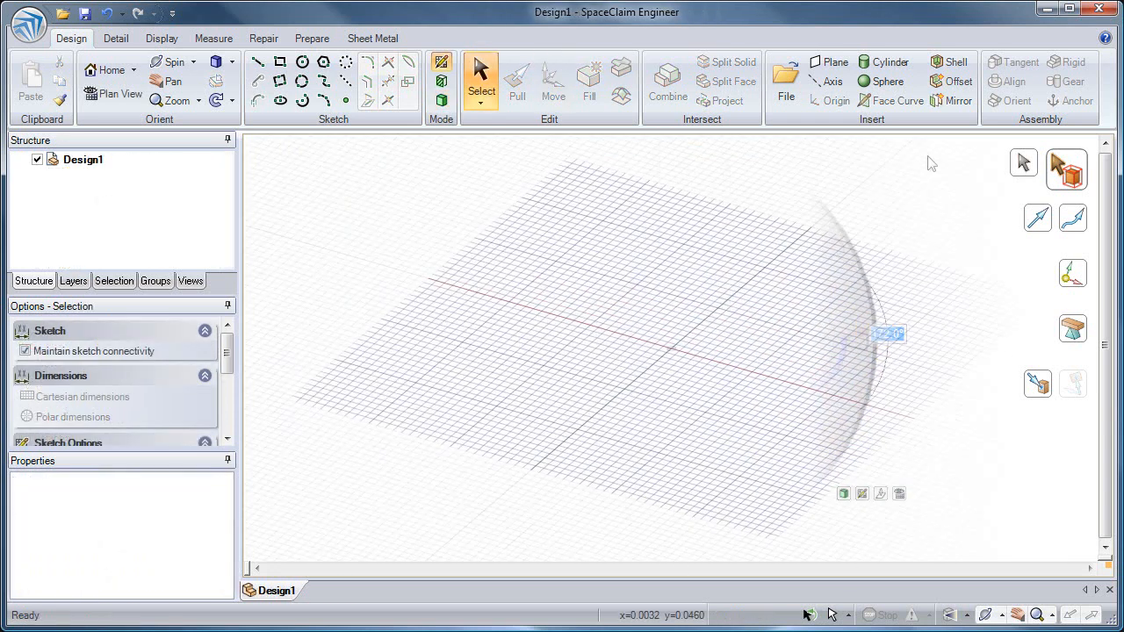
Open Help to Designing > Assigning assembly conditions and play the tangent animation.
click(1104, 38)
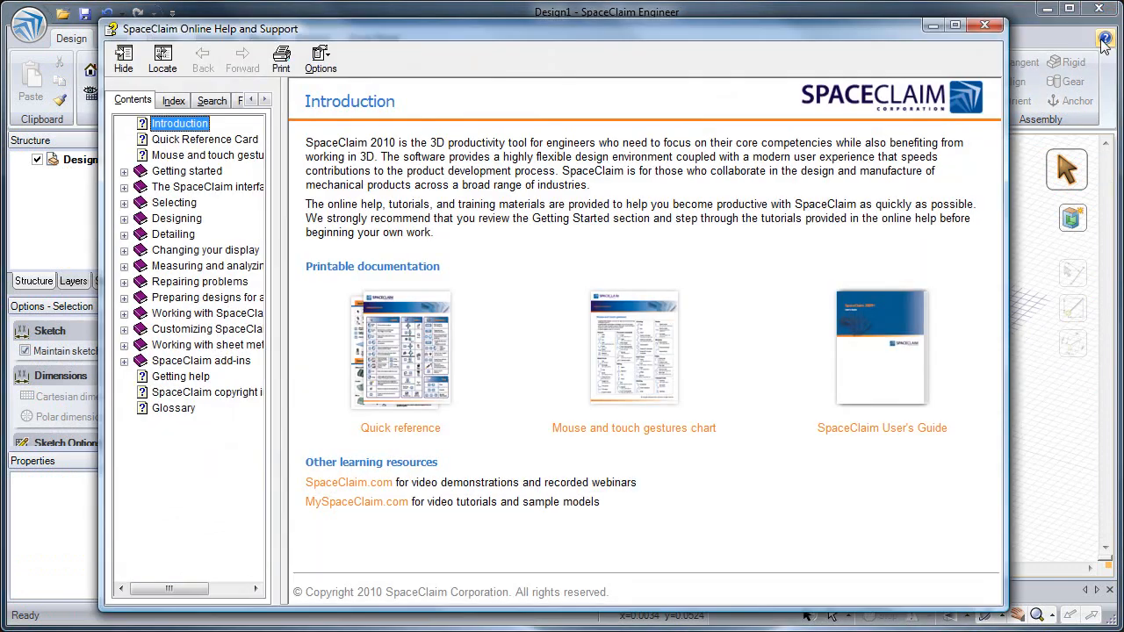
click(125, 217)
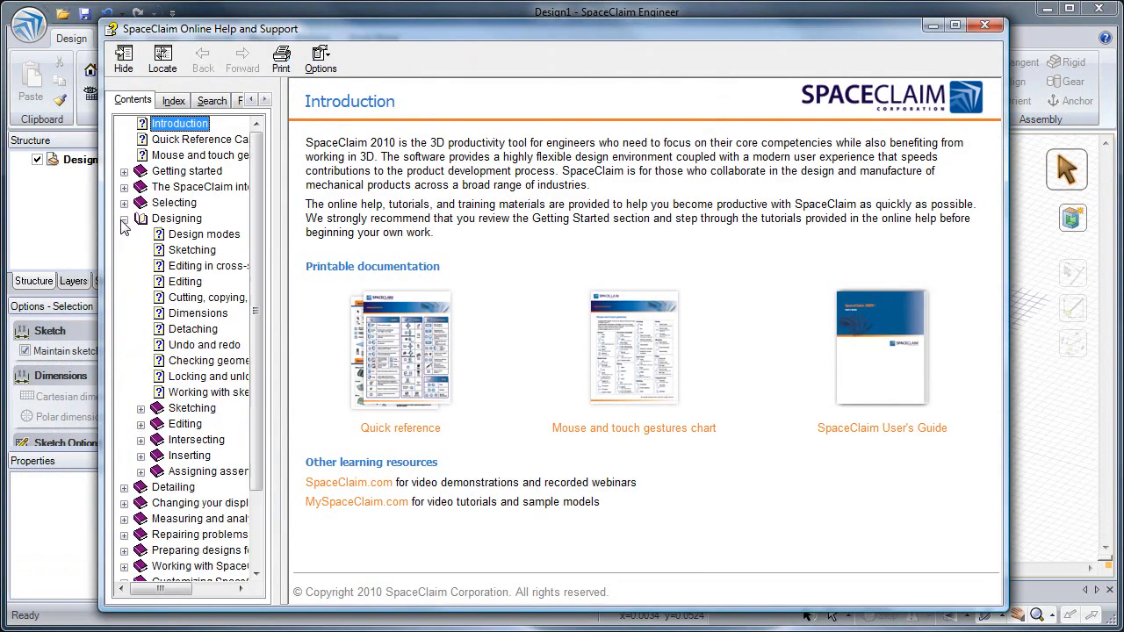
click(204, 470)
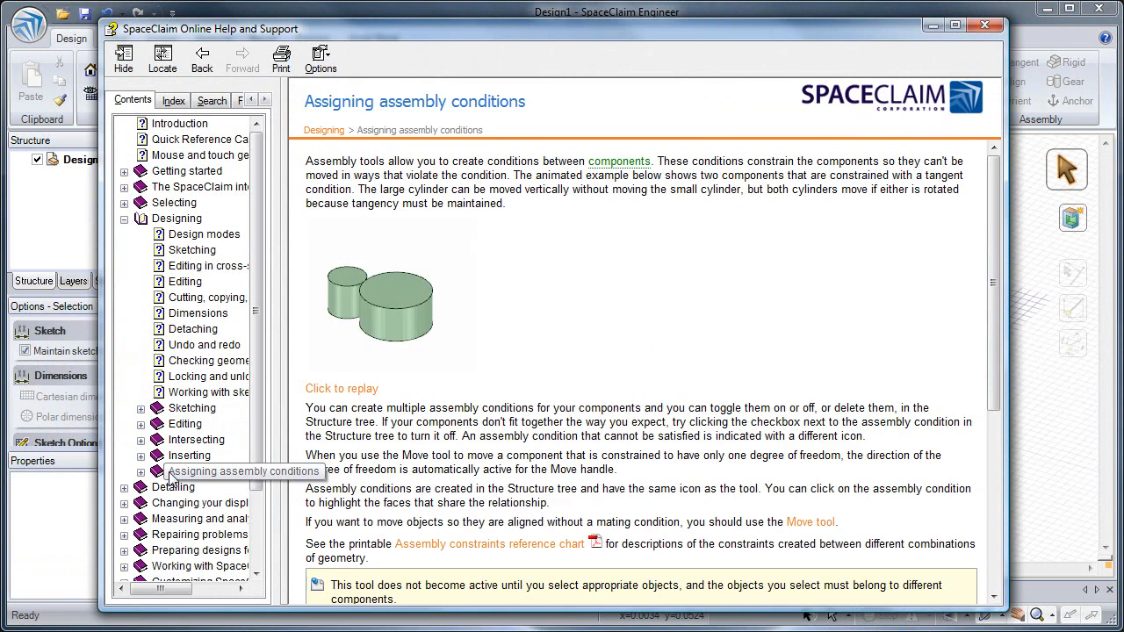
click(209, 424)
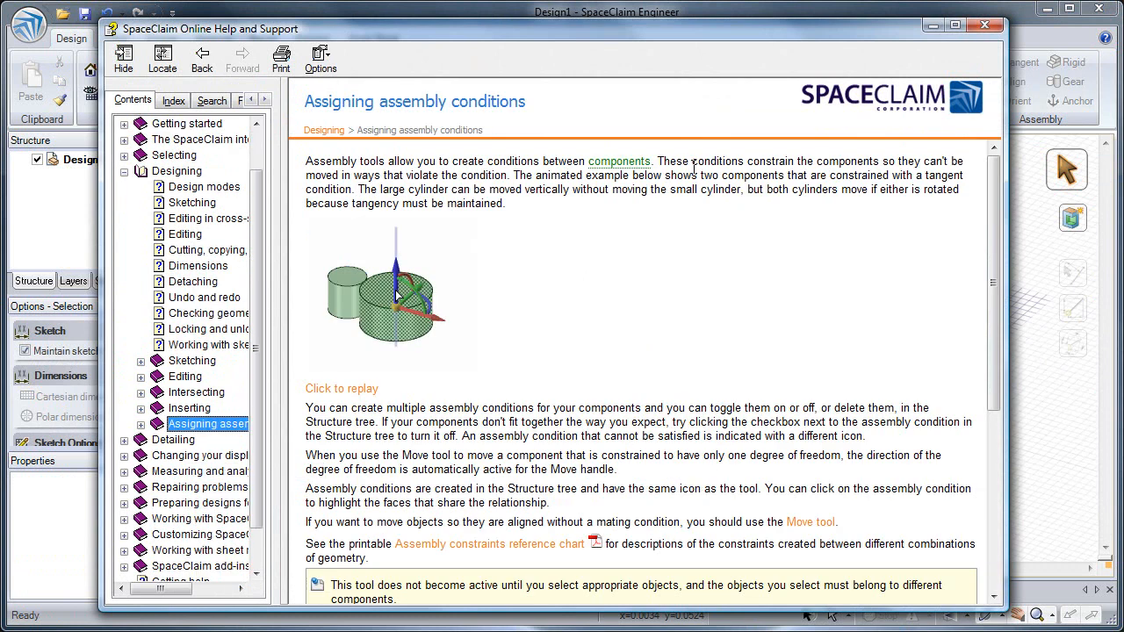
scroll(down, 3)
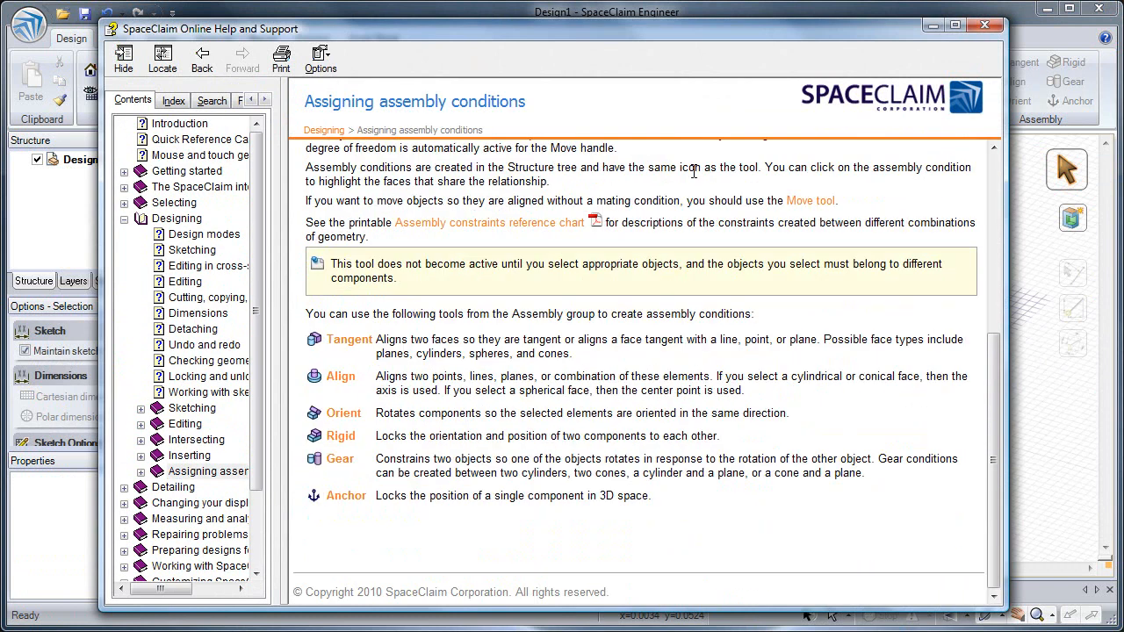
scroll(up, 3)
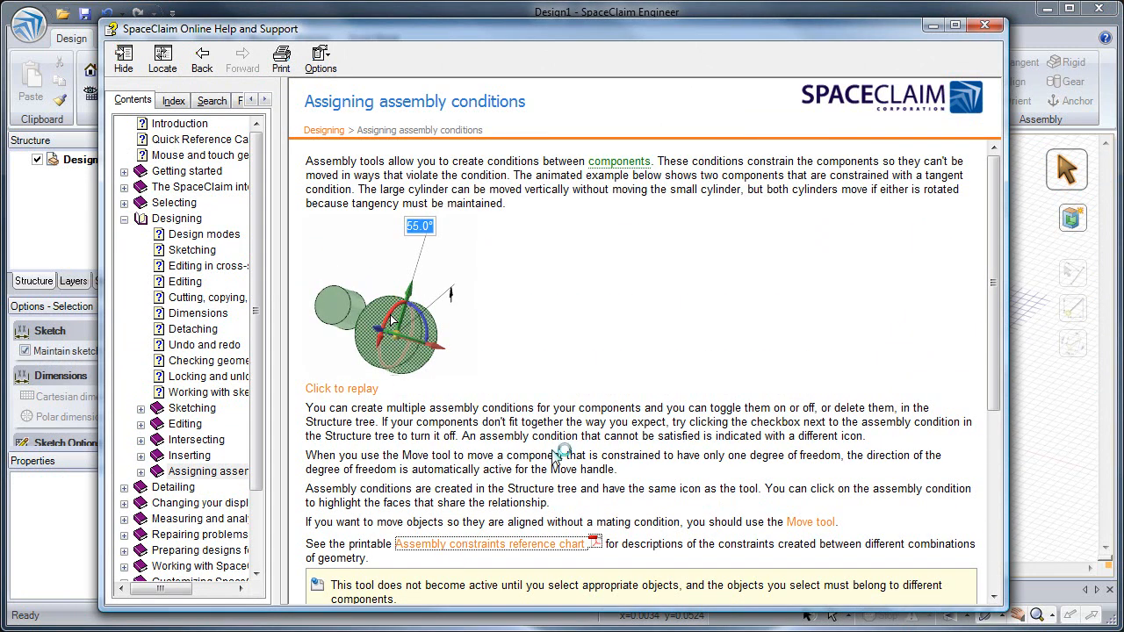
Open the Assembly constraints reference chart PDF and scroll to its second page.
click(489, 543)
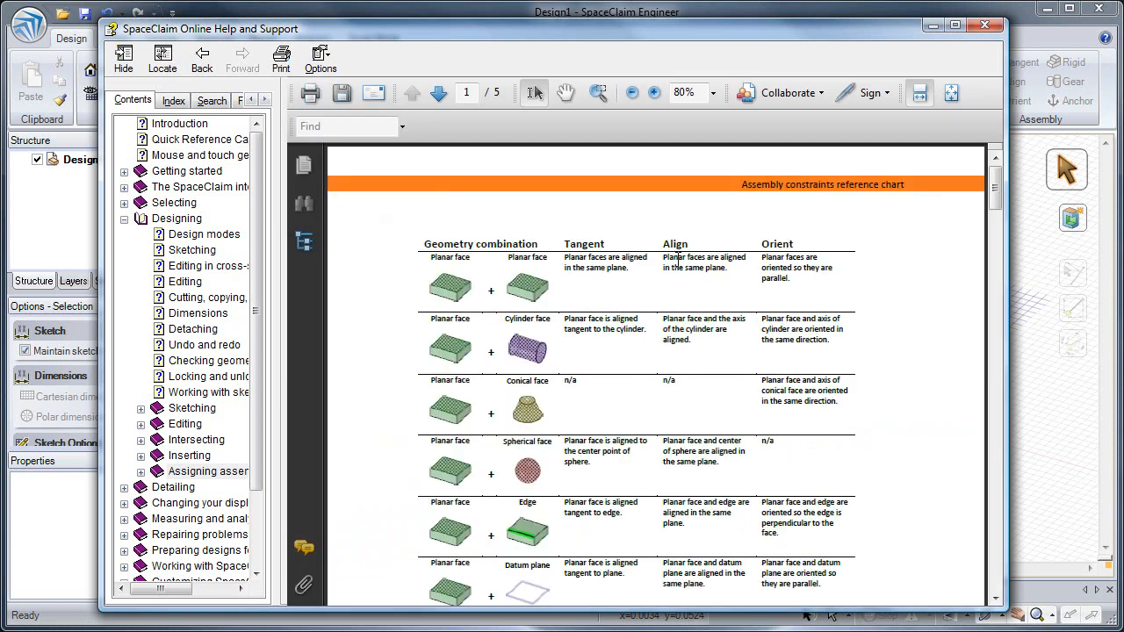
scroll(down, 3)
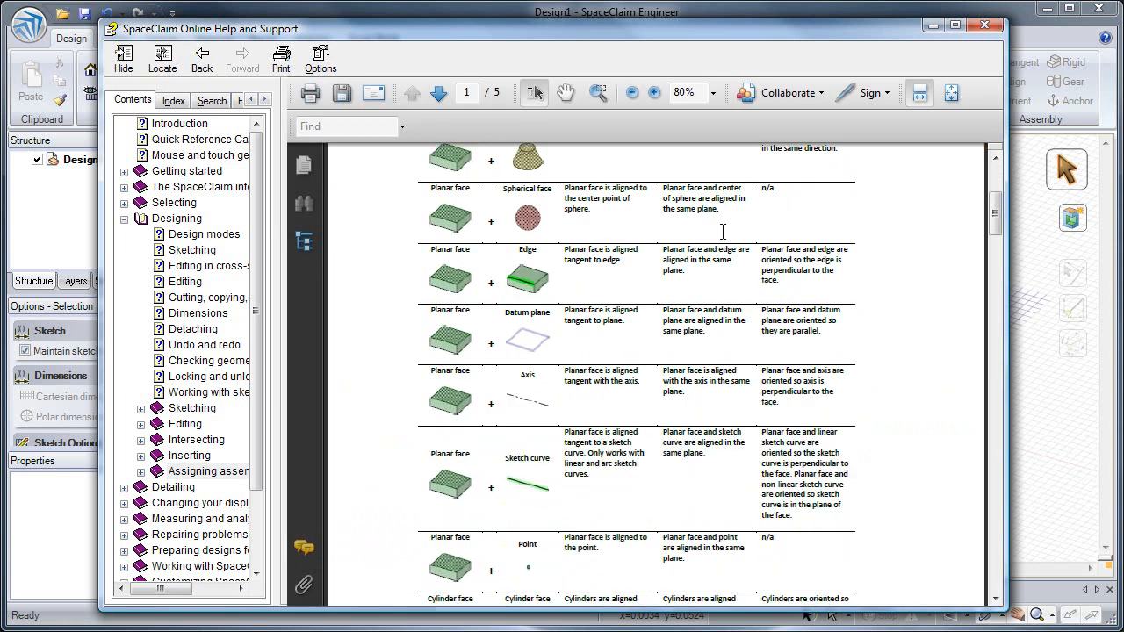
click(437, 92)
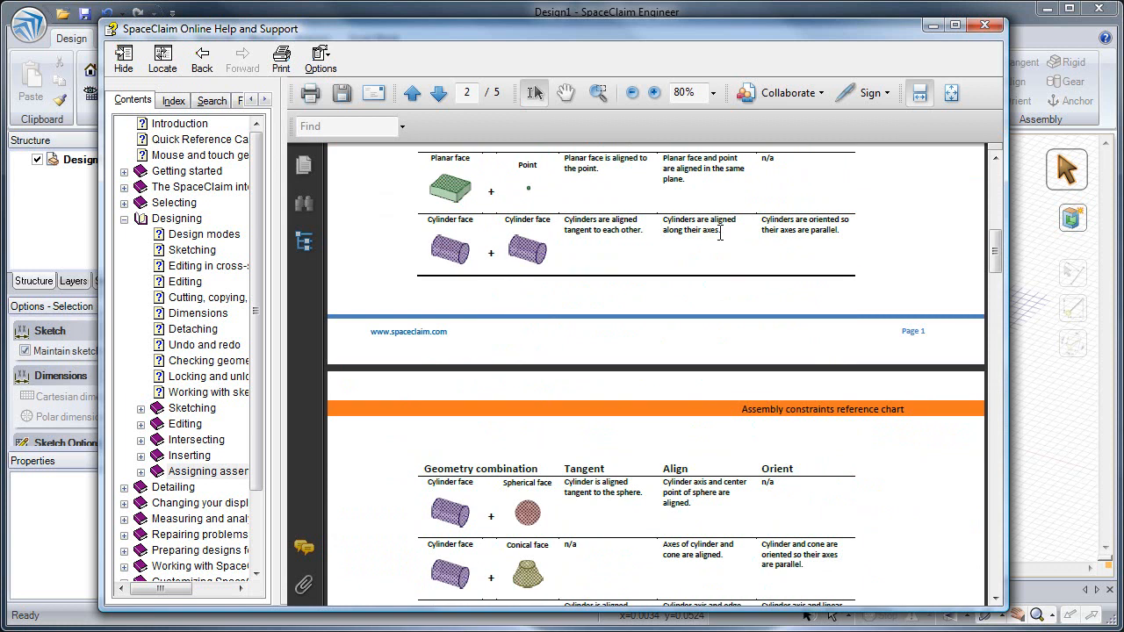
scroll(down, 3)
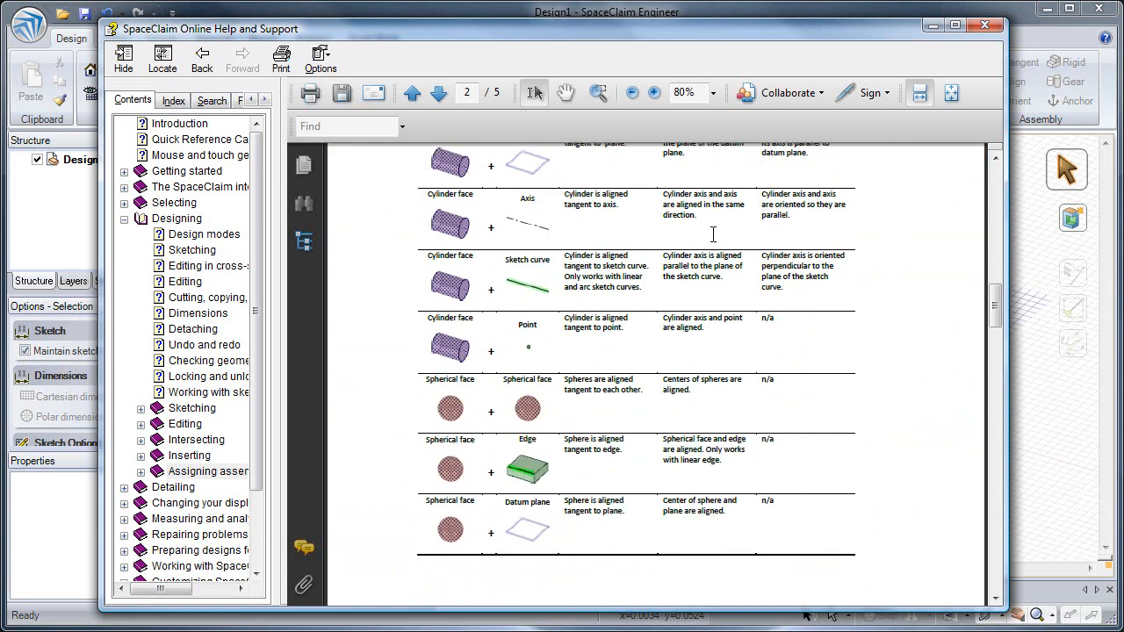
scroll(down, 3)
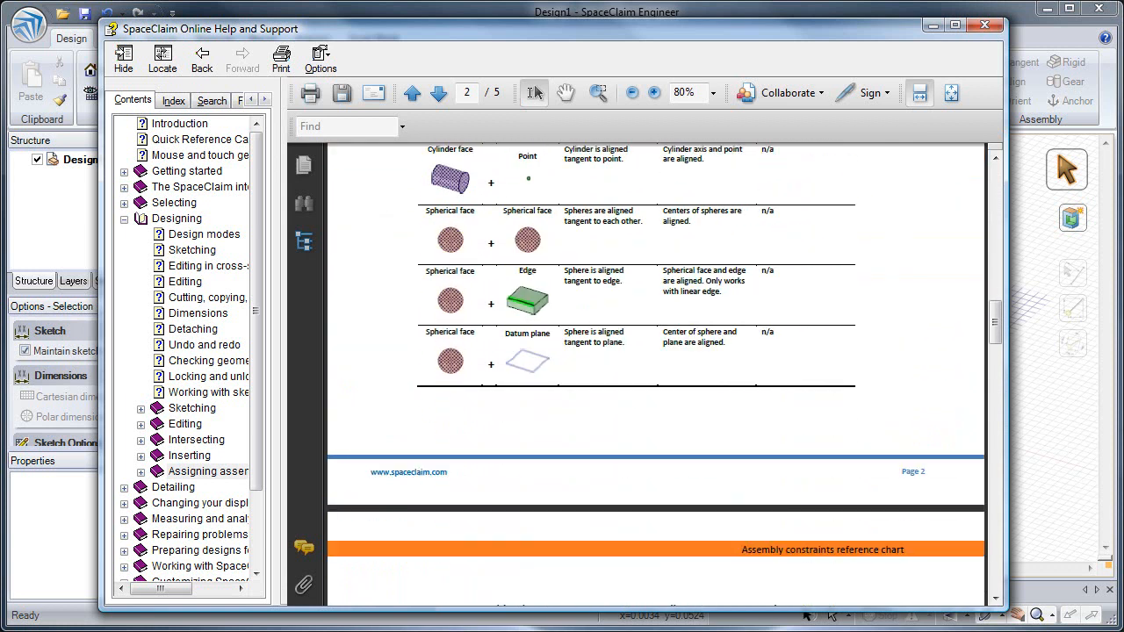